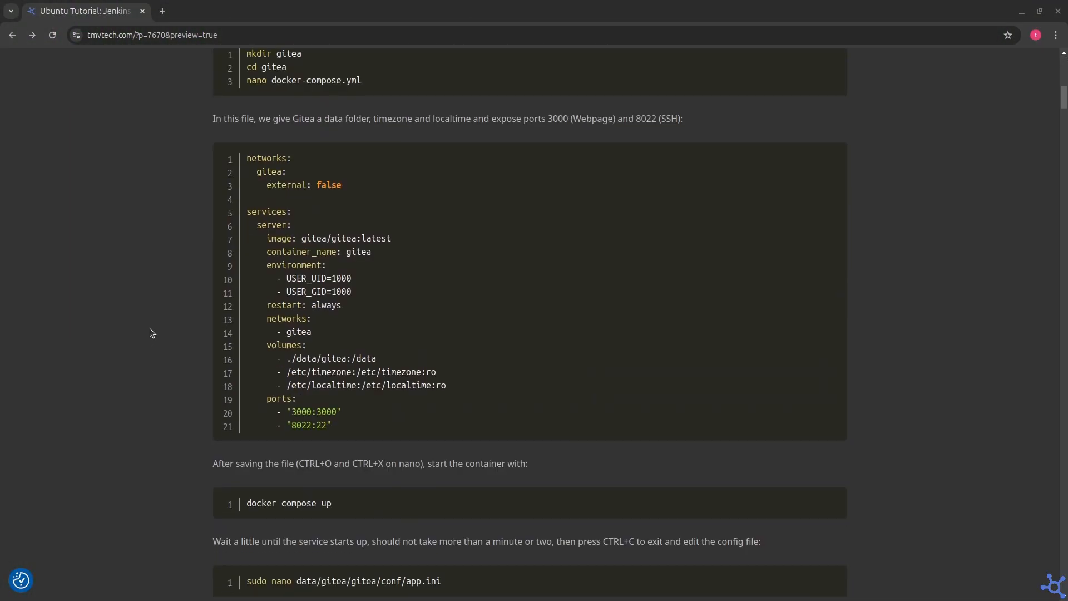
Step: Read through the Setup Docker tutorial to its end and begin the mkdir command
scroll("down", 3)
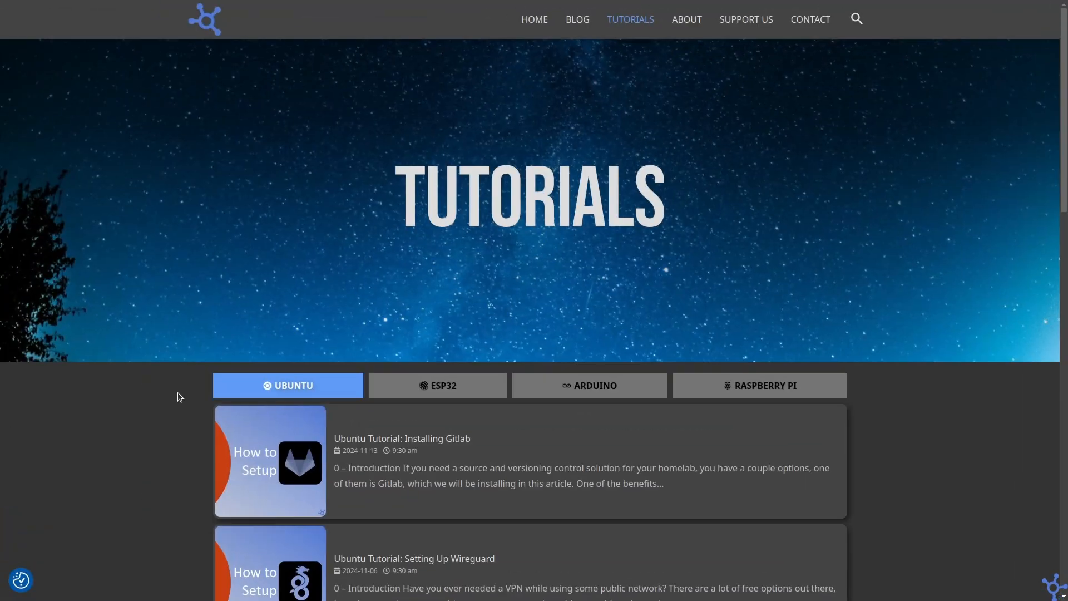
scroll("down", 3)
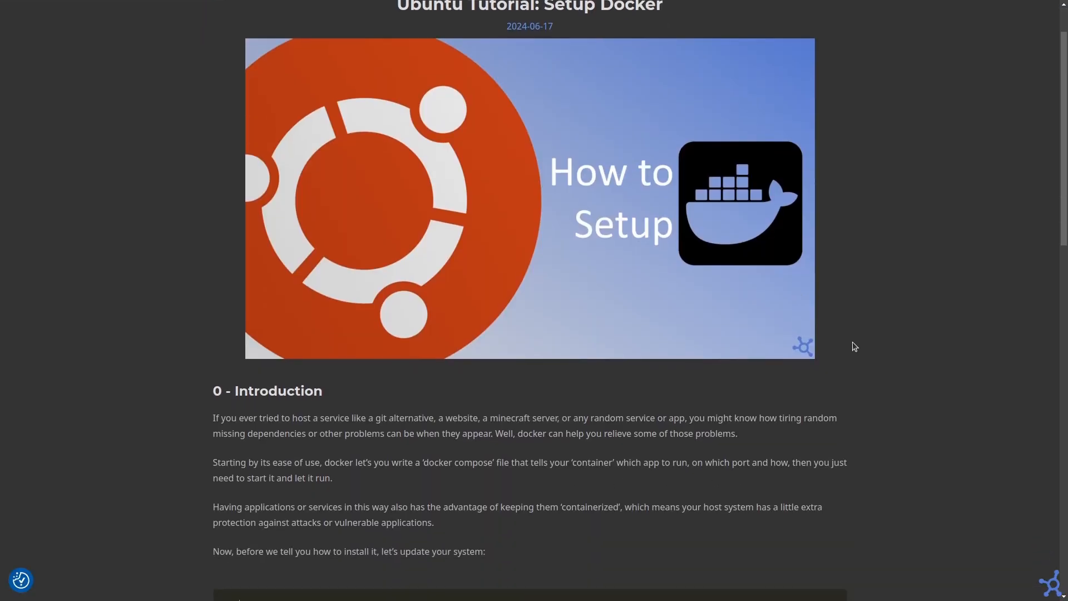
scroll("down", 3)
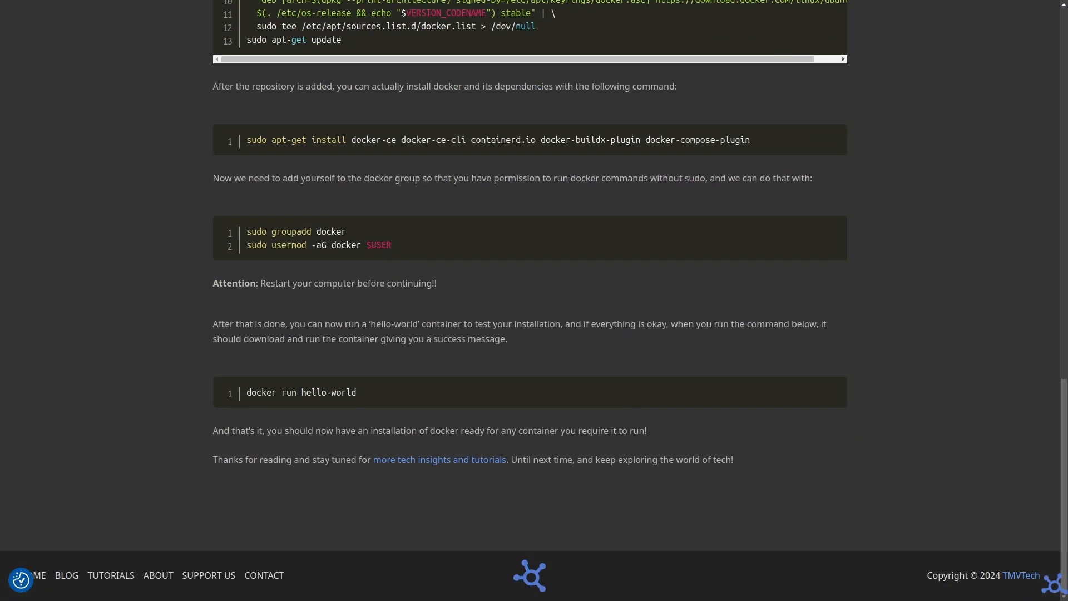
type("mkdir")
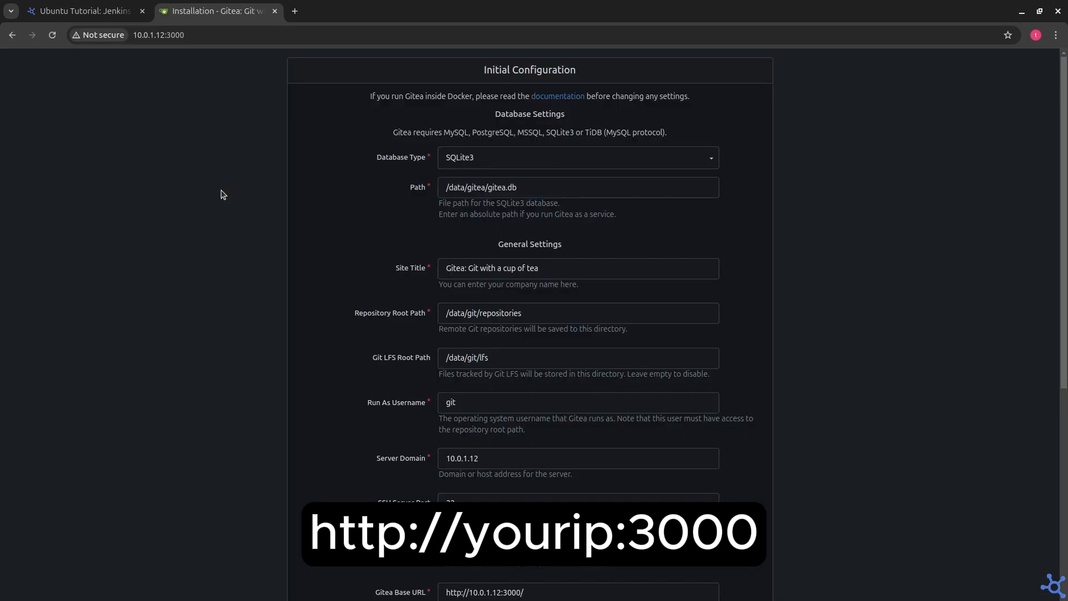
Step: Scroll through the Gitea installation and app.ini configuration instructions for ALLOWED_HOST_LIST
scroll("down", 3)
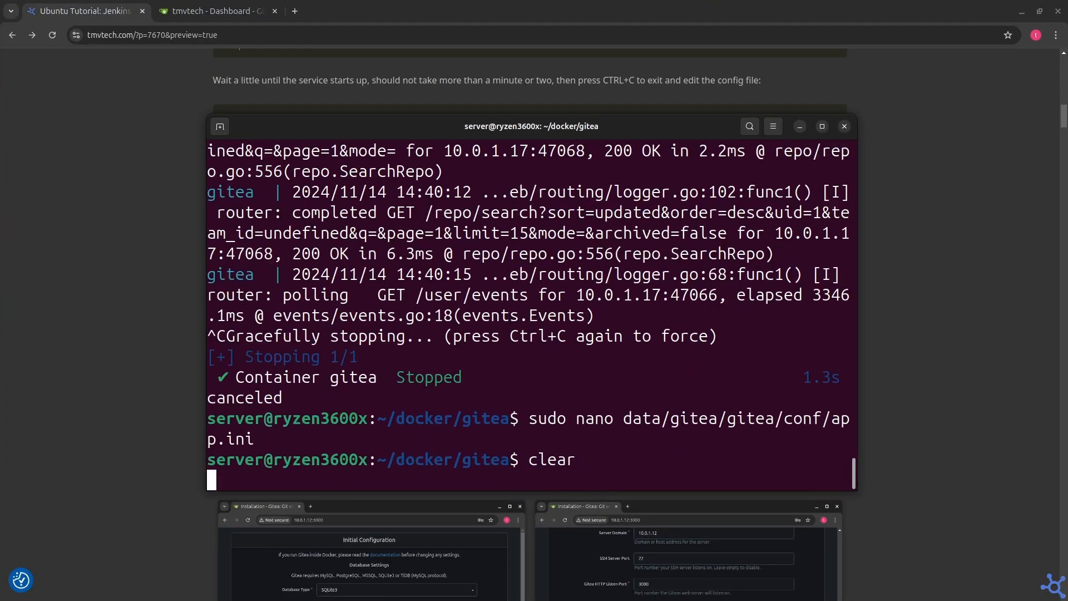
scroll("down", 3)
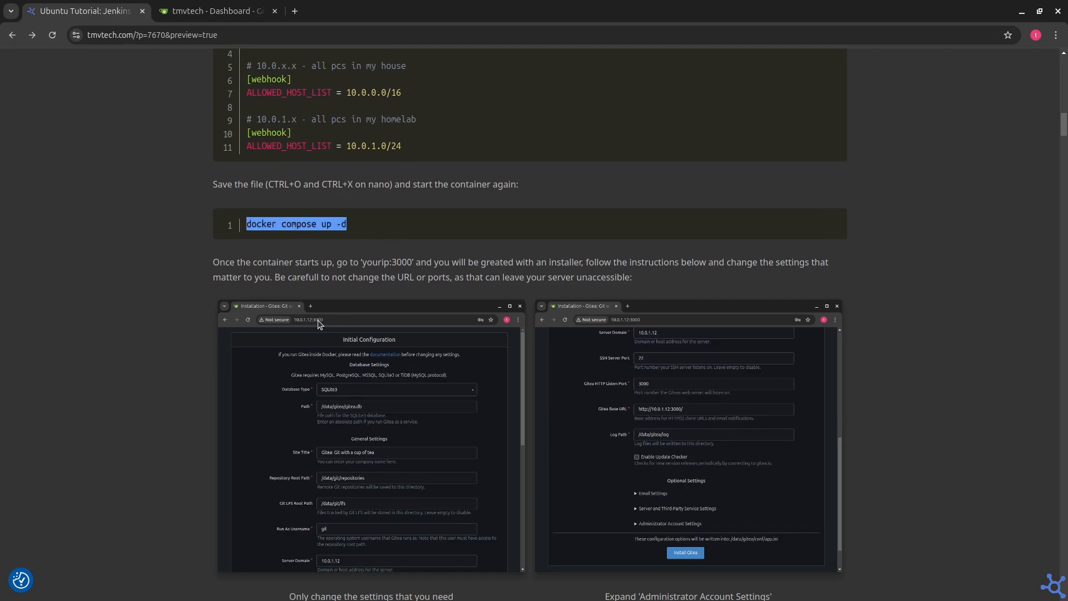
scroll("down", 3)
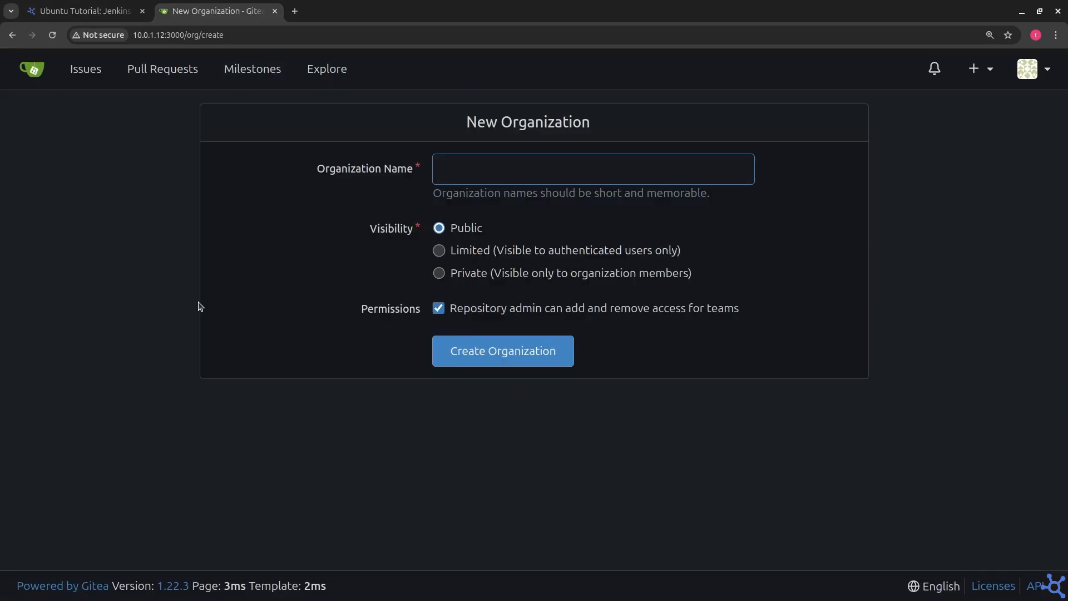
Step: Create a new Gitea organization named myapps
type("myapps")
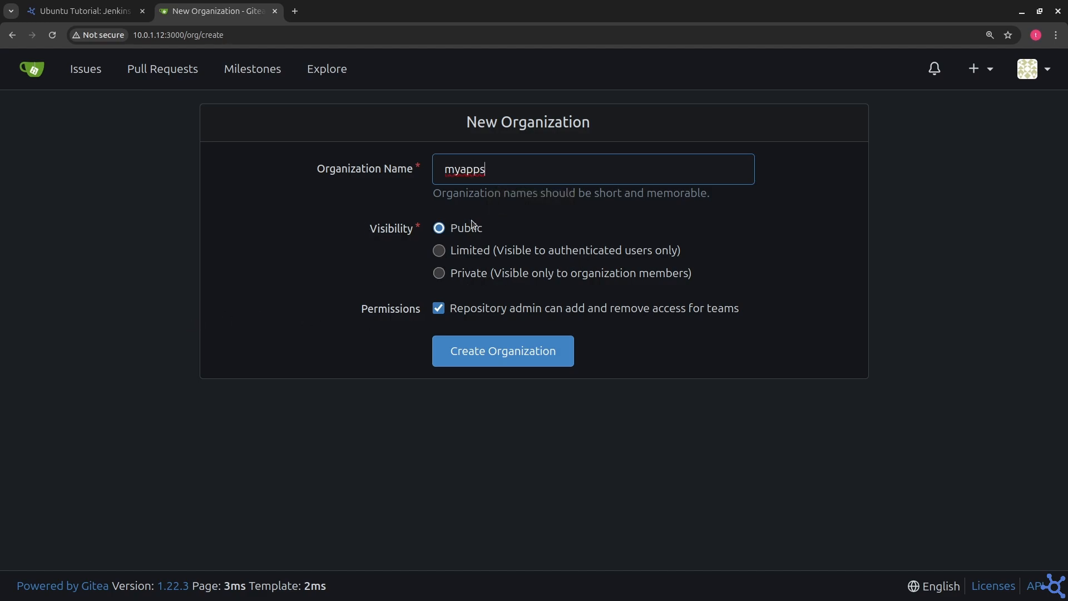
left_click(502, 350)
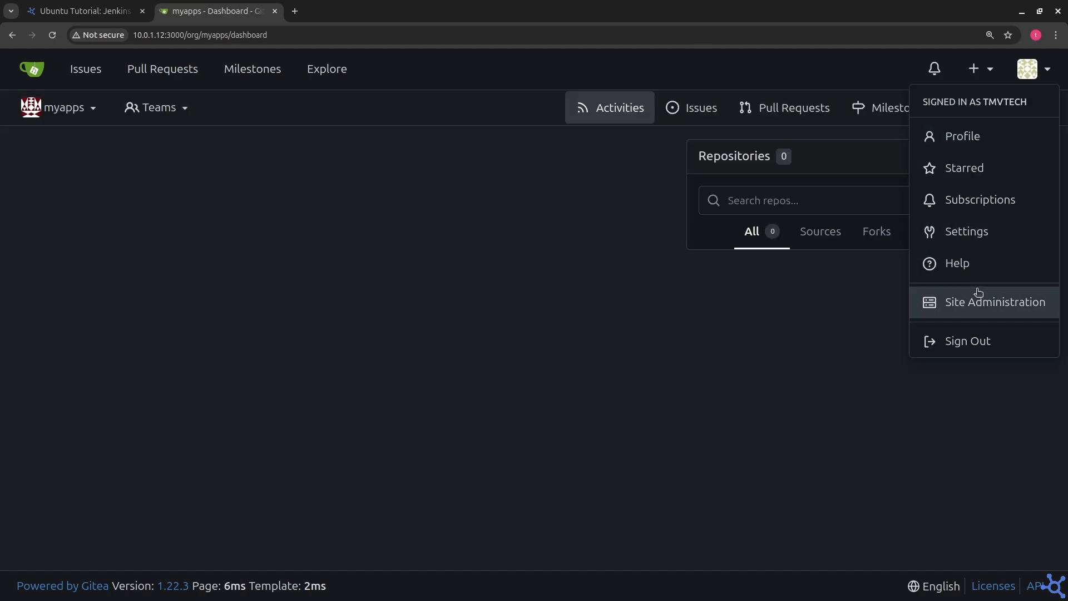
Step: Create the local Gitea user jenkins with a password and grant it administrator rights
left_click(994, 302)
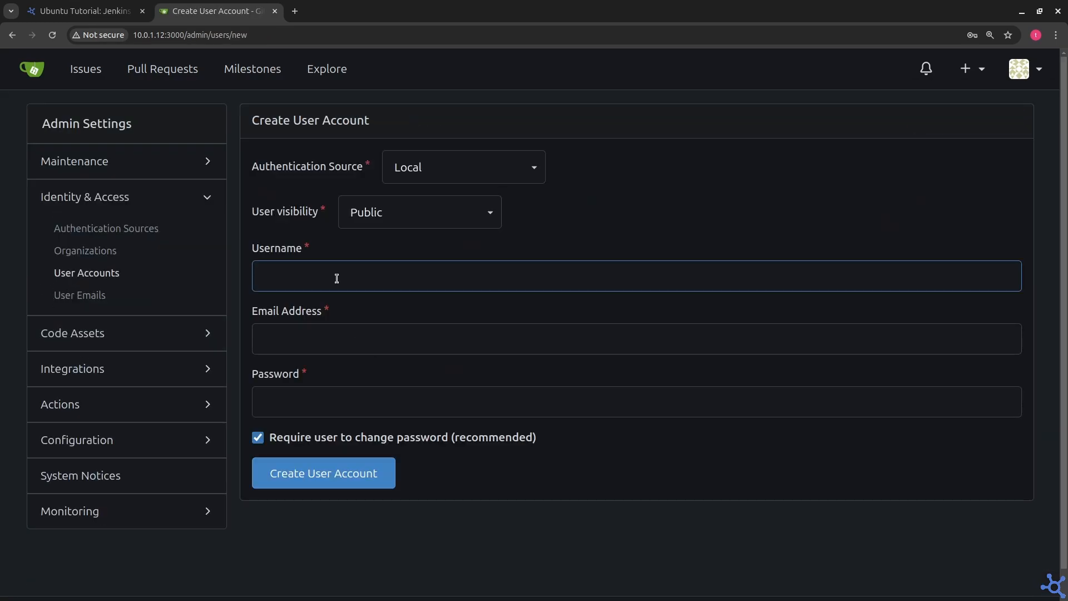
type("••••")
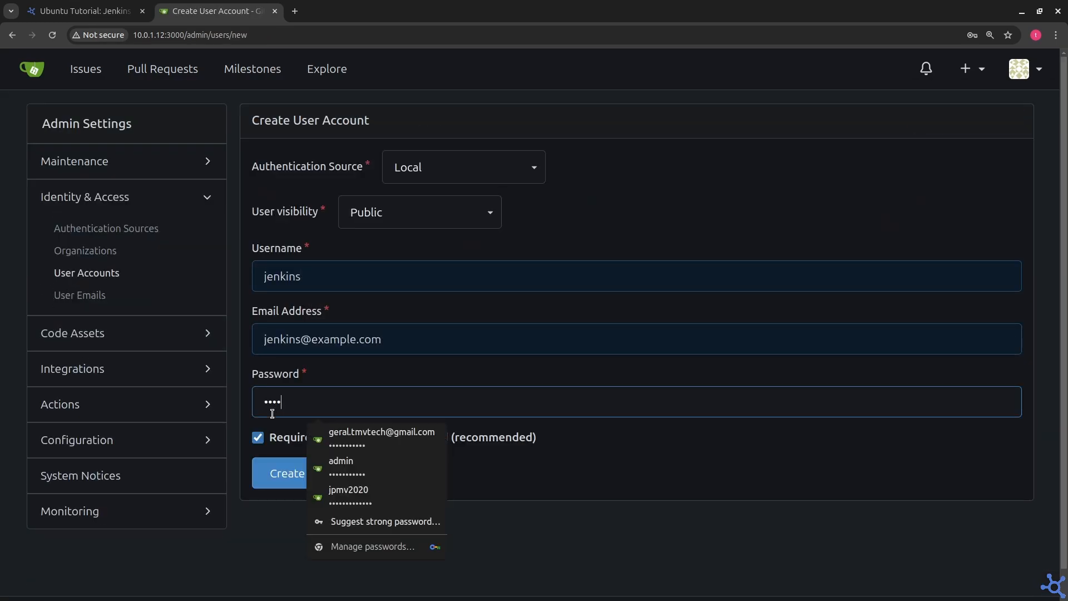
left_click(286, 473)
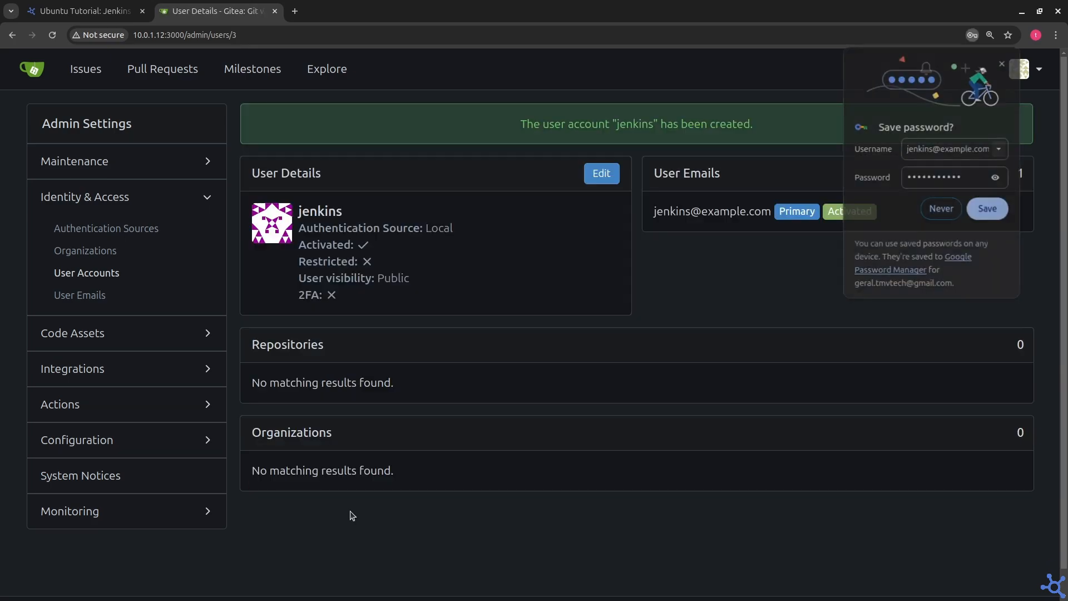
left_click(86, 273)
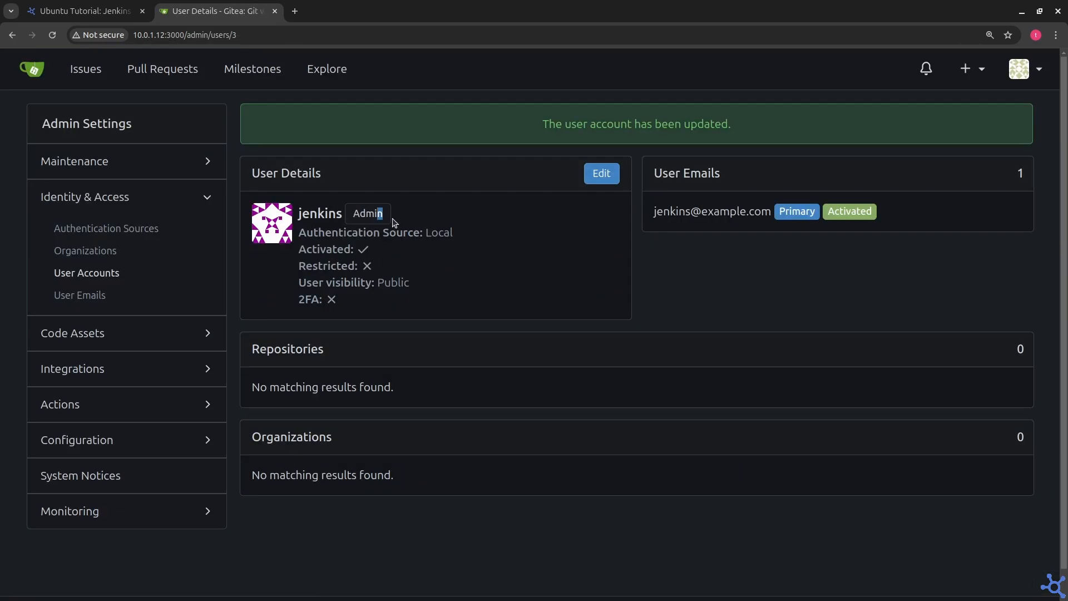
left_click(80, 12)
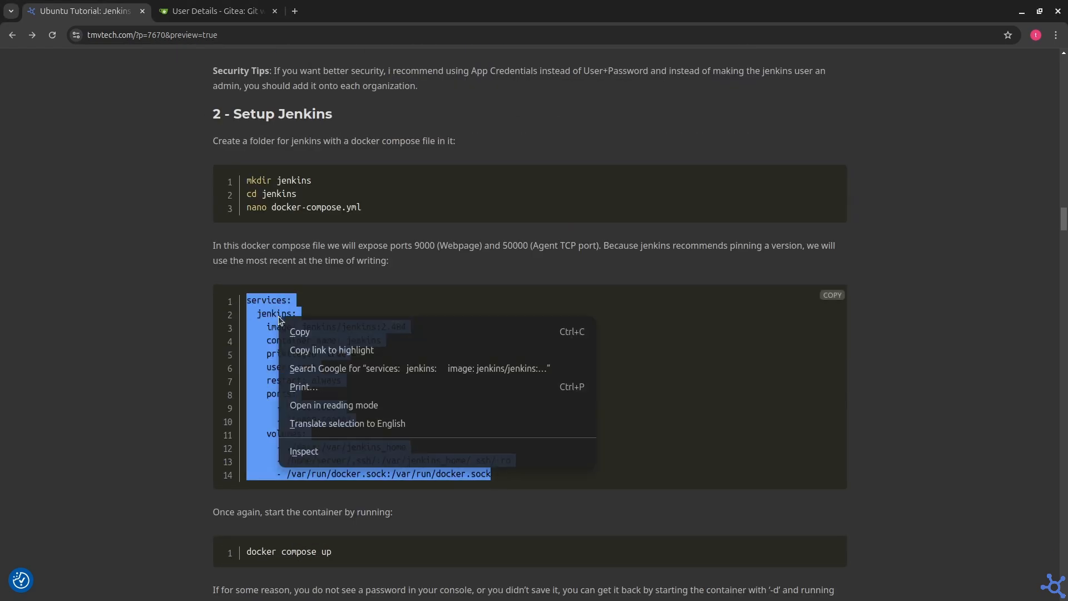
Step: Run the Jenkins docker compose setup in Terminal and copy the initial admin password
scroll("down", 3)
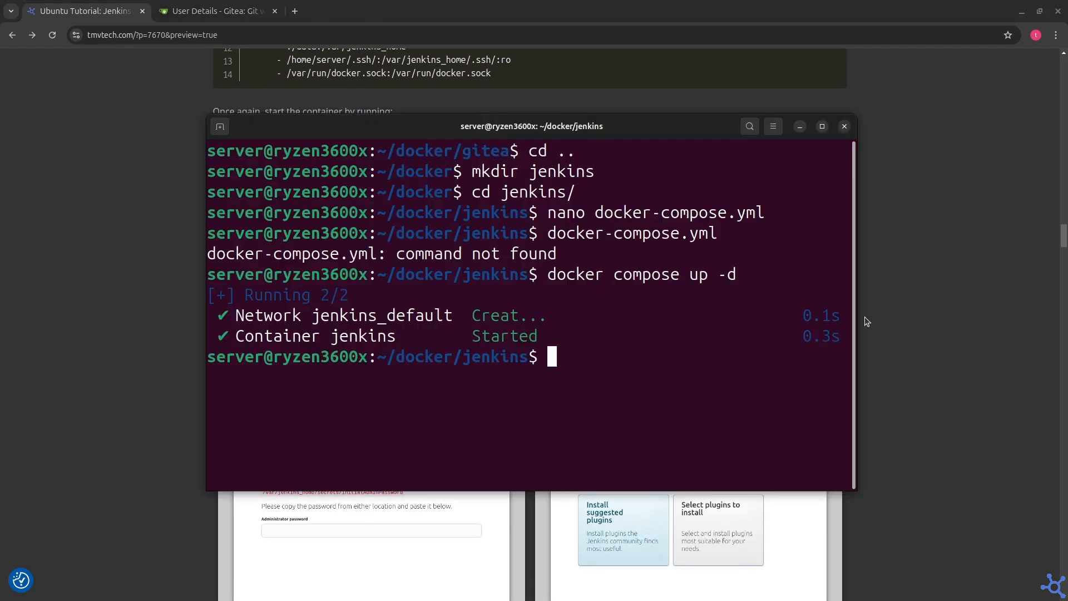
left_click(845, 125)
type("docker exec -it jenkins sh")
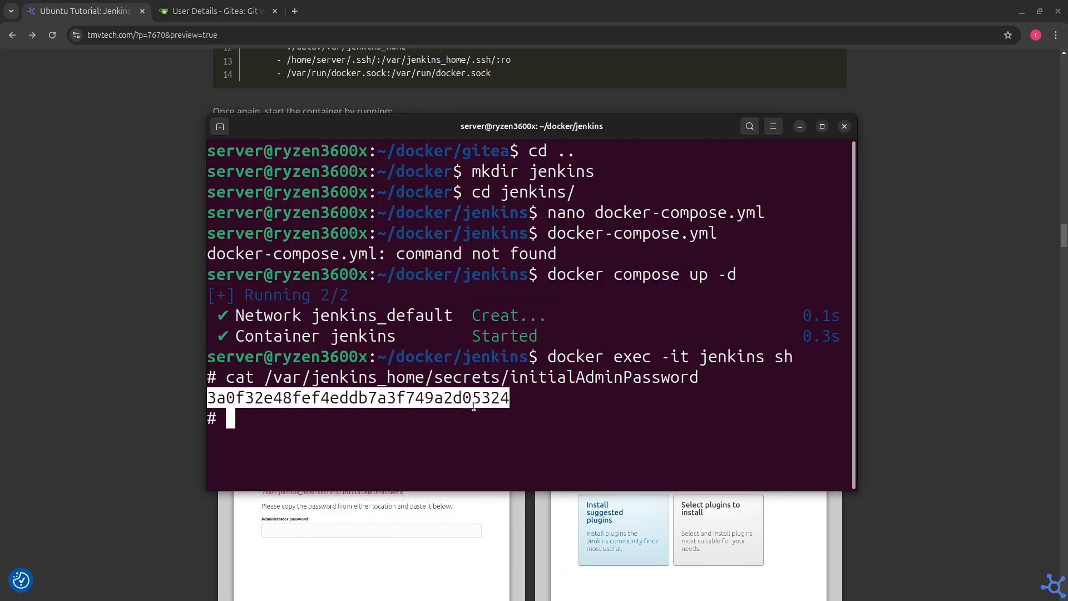
left_click(426, 11)
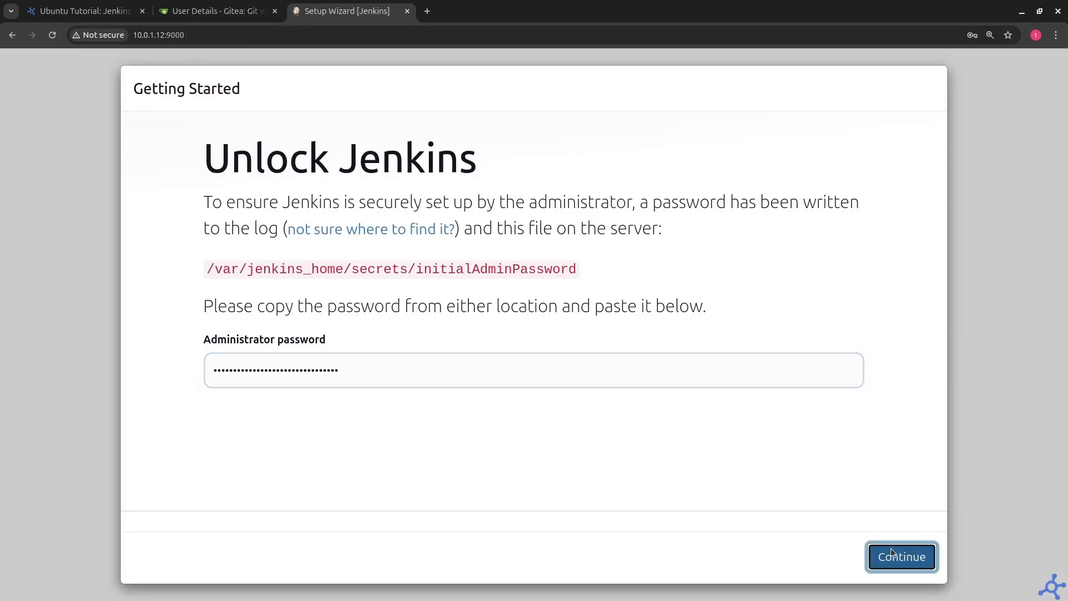
Step: Unlock Jenkins, create the admin user, save the instance URL and enter the dashboard
left_click(901, 557)
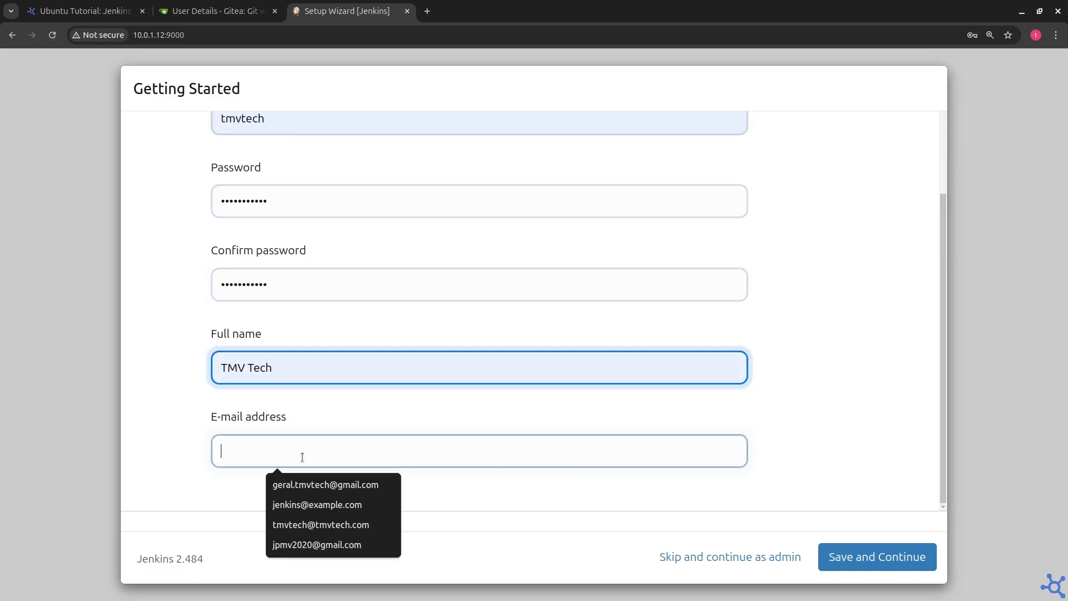
left_click(876, 556)
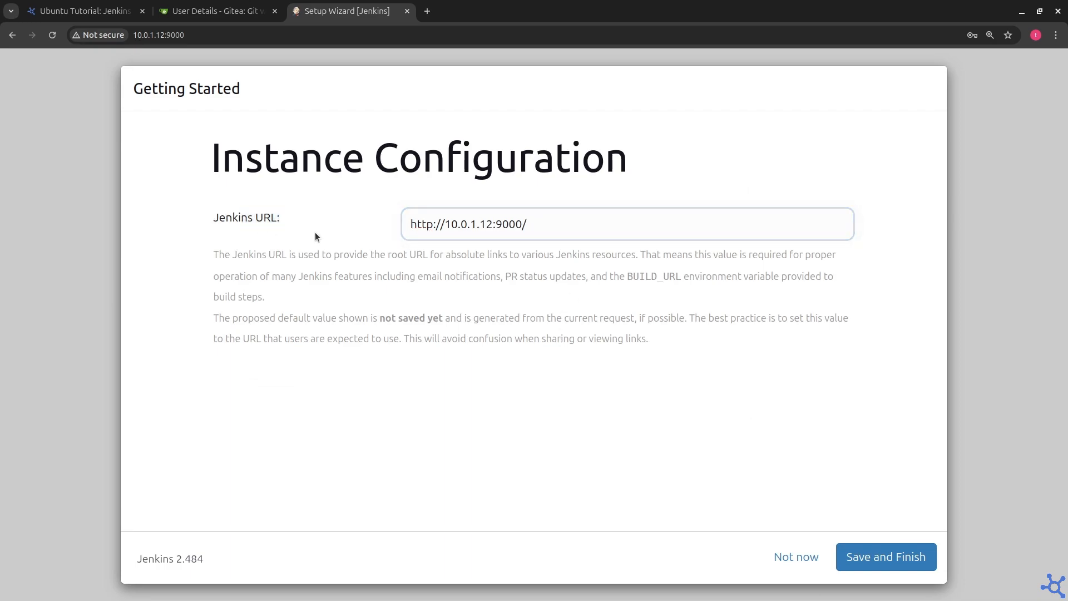
left_click(884, 556)
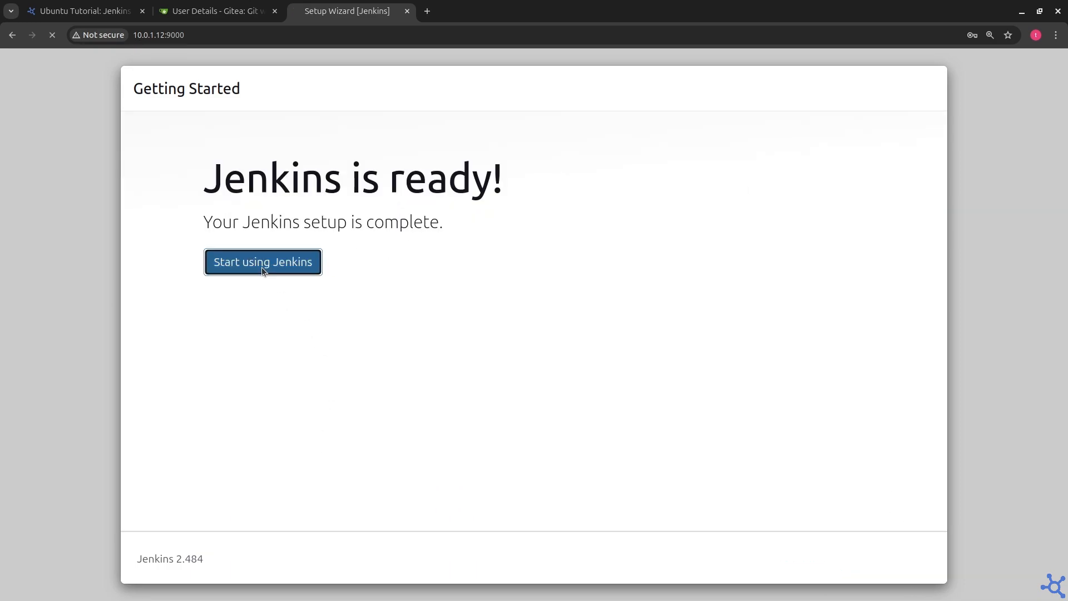
left_click(263, 261)
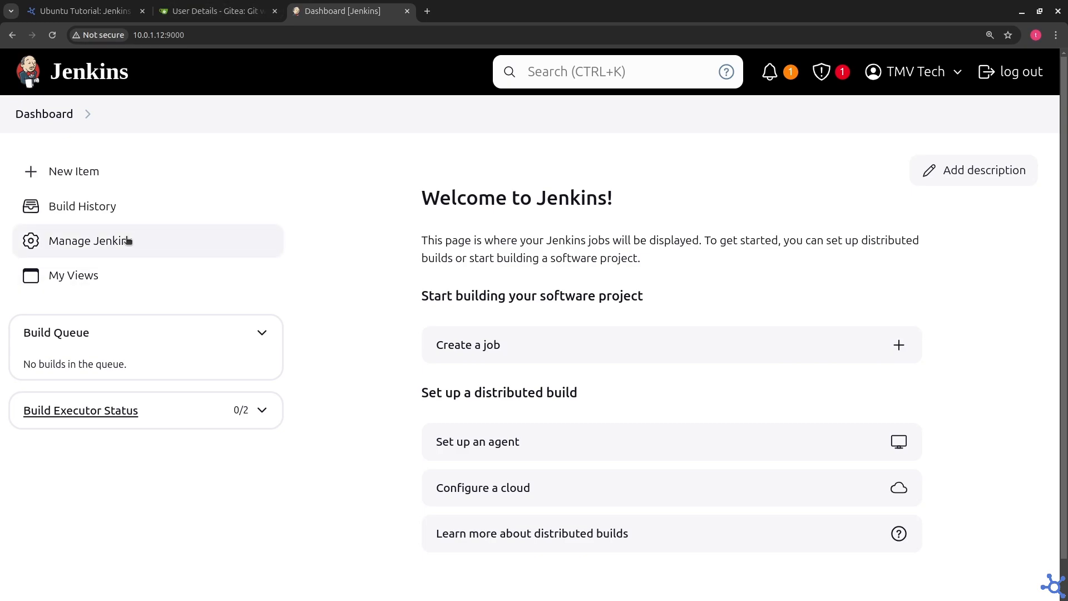
Step: In Manage Jenkins > Available plugins, search 'doc' and mark Gitea and Docker plugins for installation
left_click(92, 240)
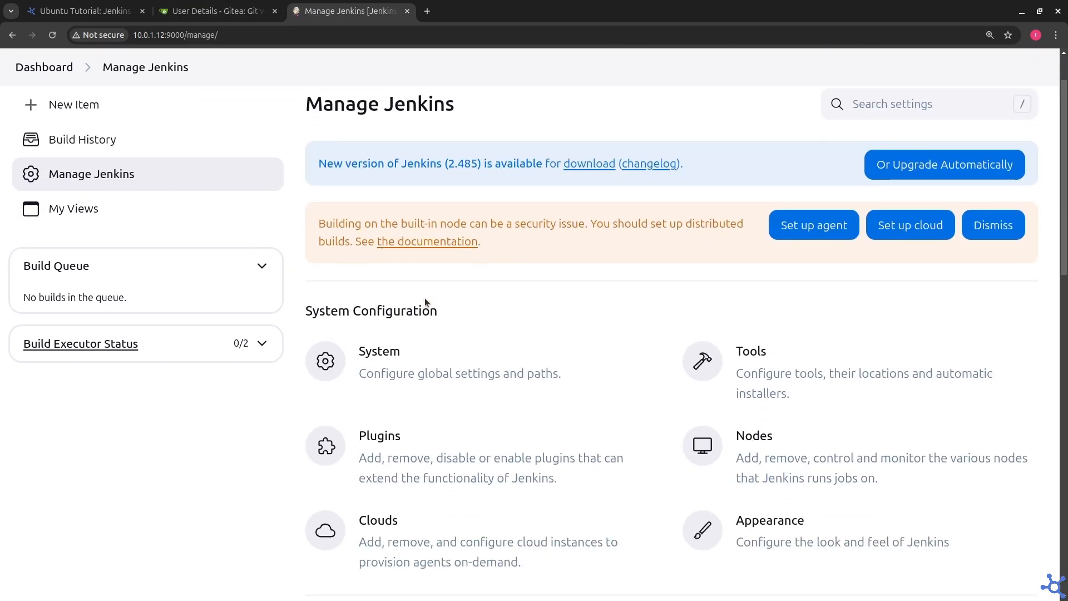
left_click(379, 435)
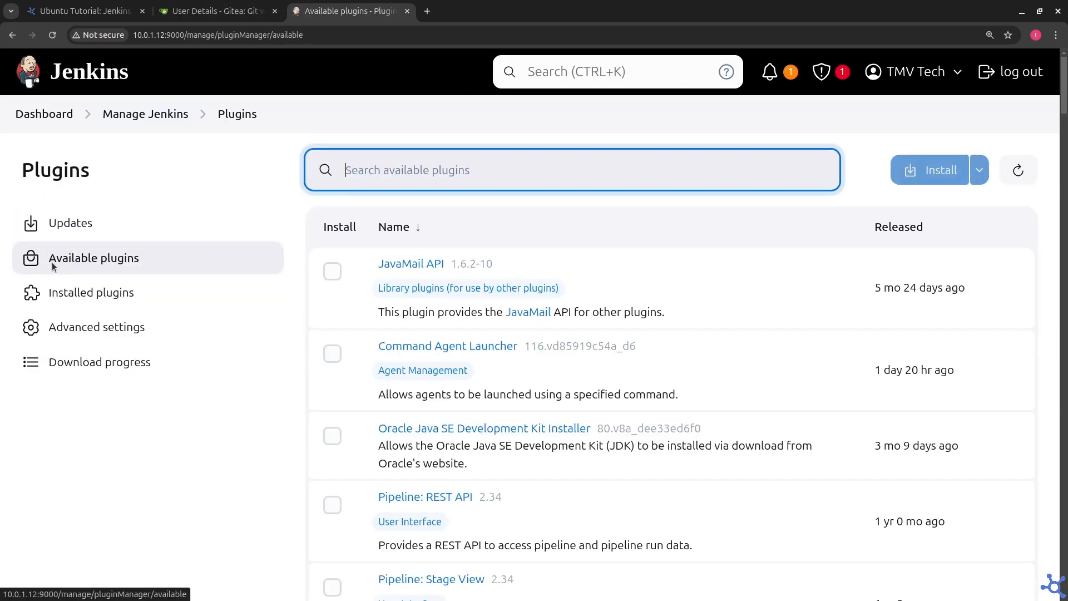
type("doc")
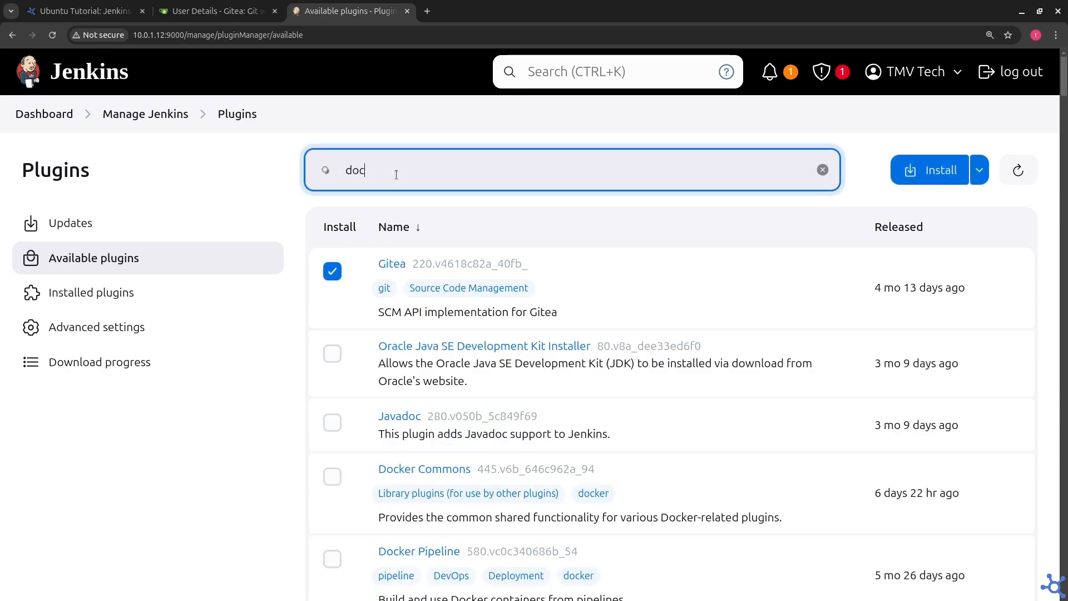
left_click(940, 169)
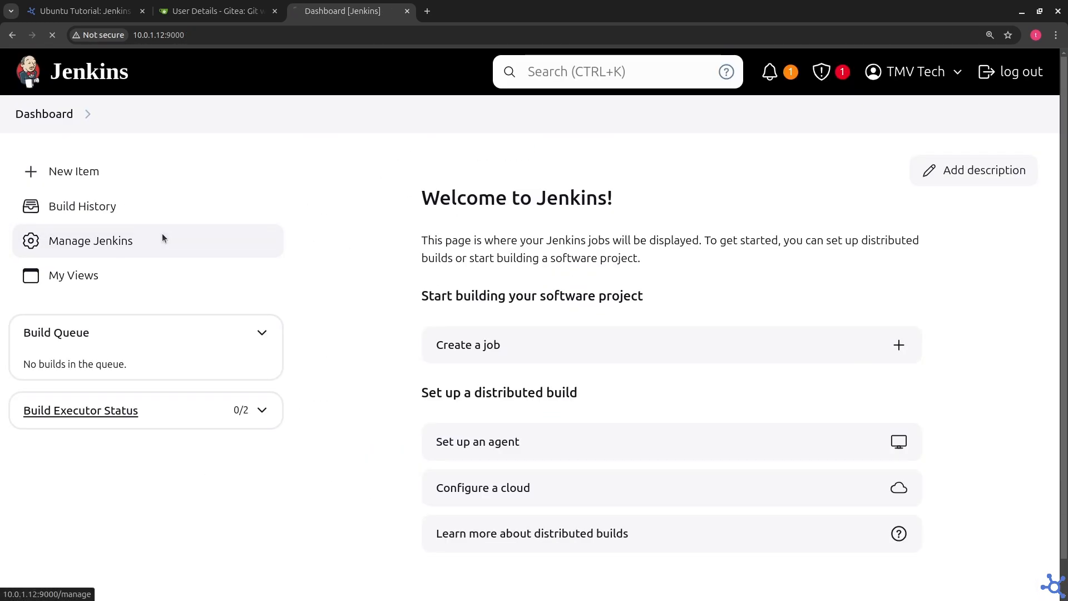
Step: Create a new permanent agent node named Local from Manage Jenkins
left_click(90, 240)
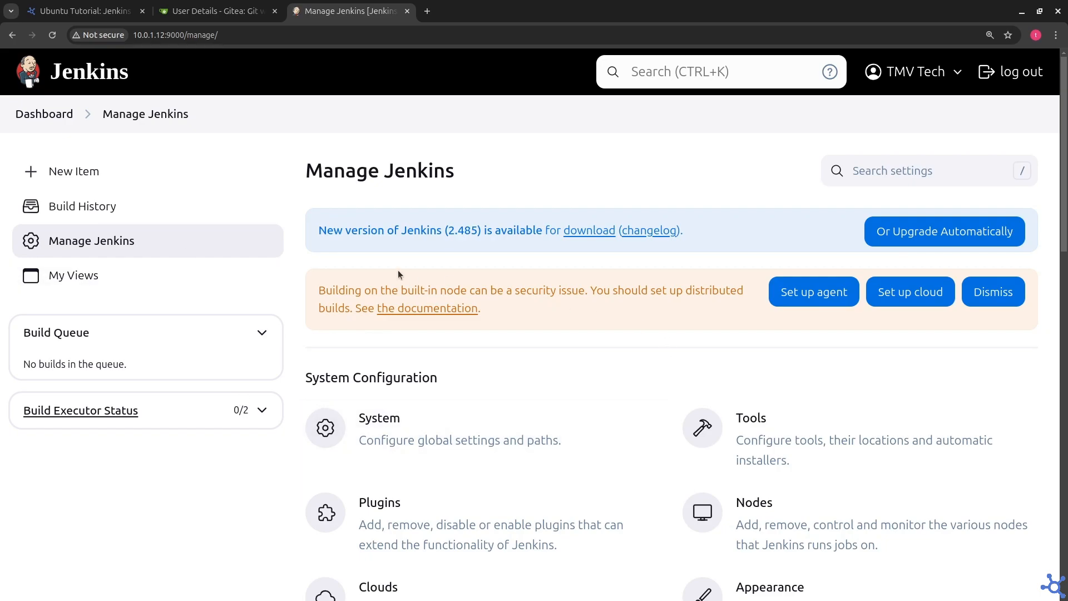
left_click_drag(320, 289, 718, 289)
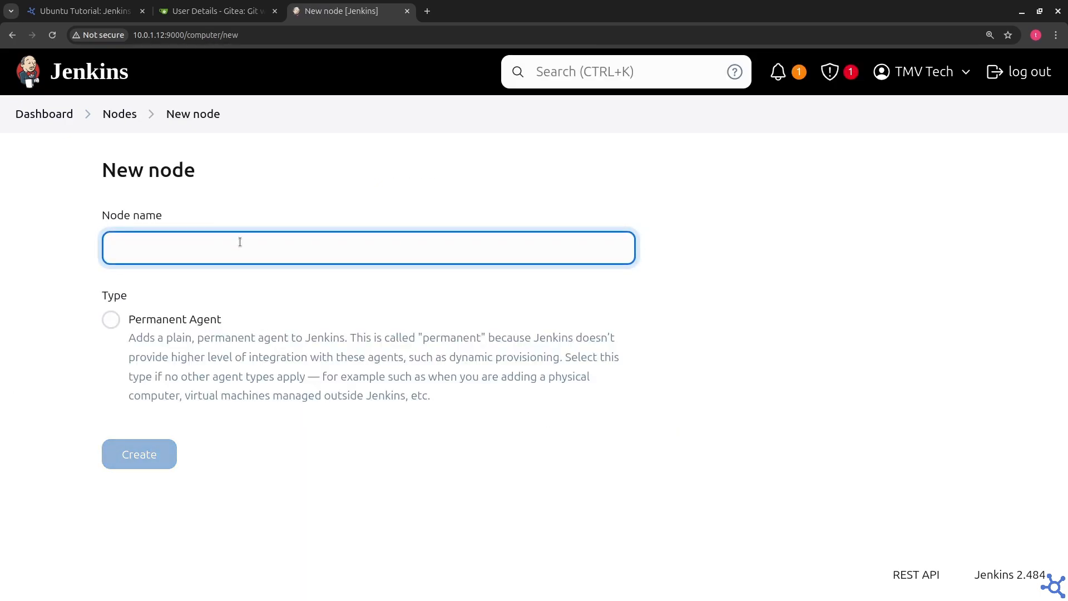
type("Local")
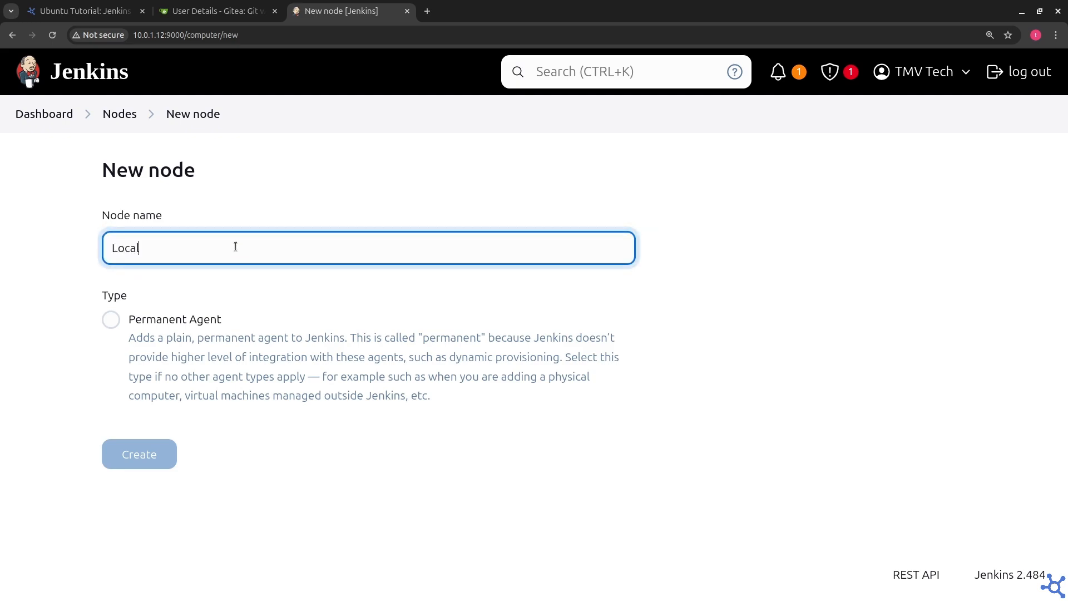
left_click(139, 454)
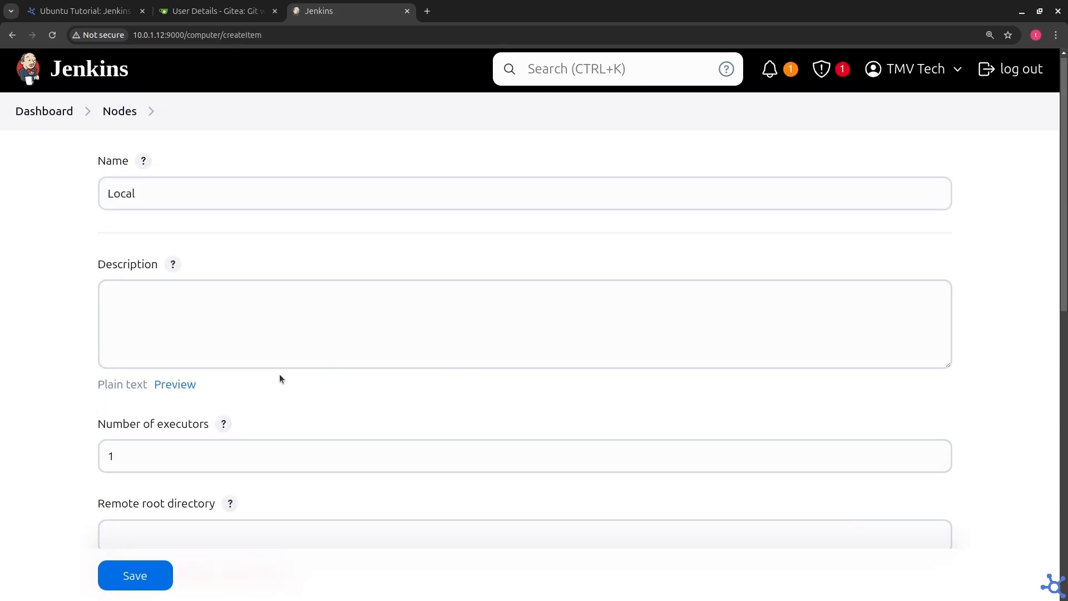
Step: Give the Local node its executor count and remote root /home/server/jenkins, then save it
type("6")
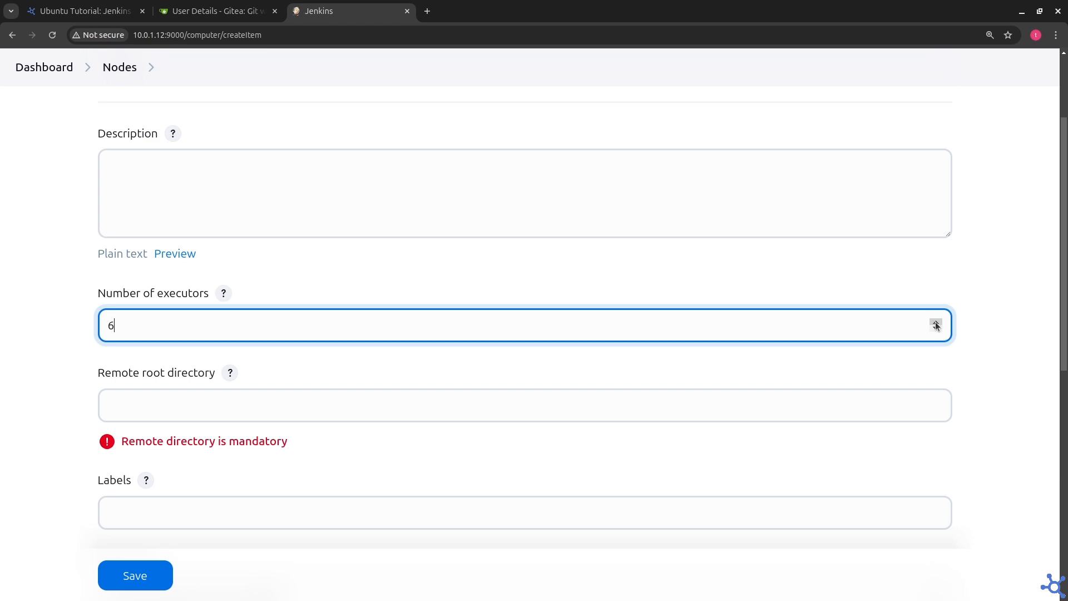
type("/")
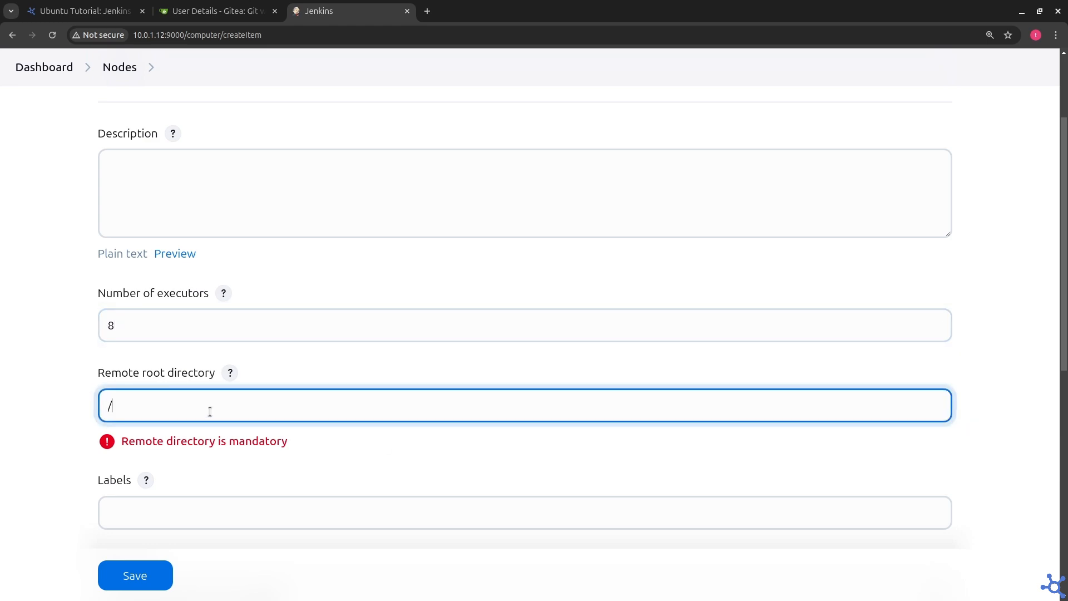
type("home/server/j")
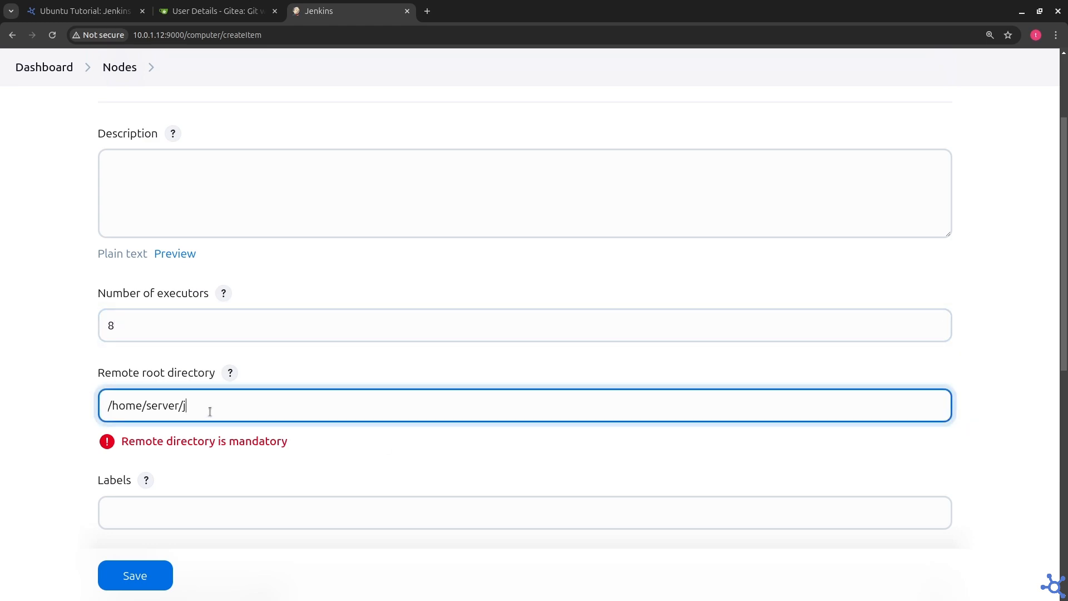
left_click(525, 298)
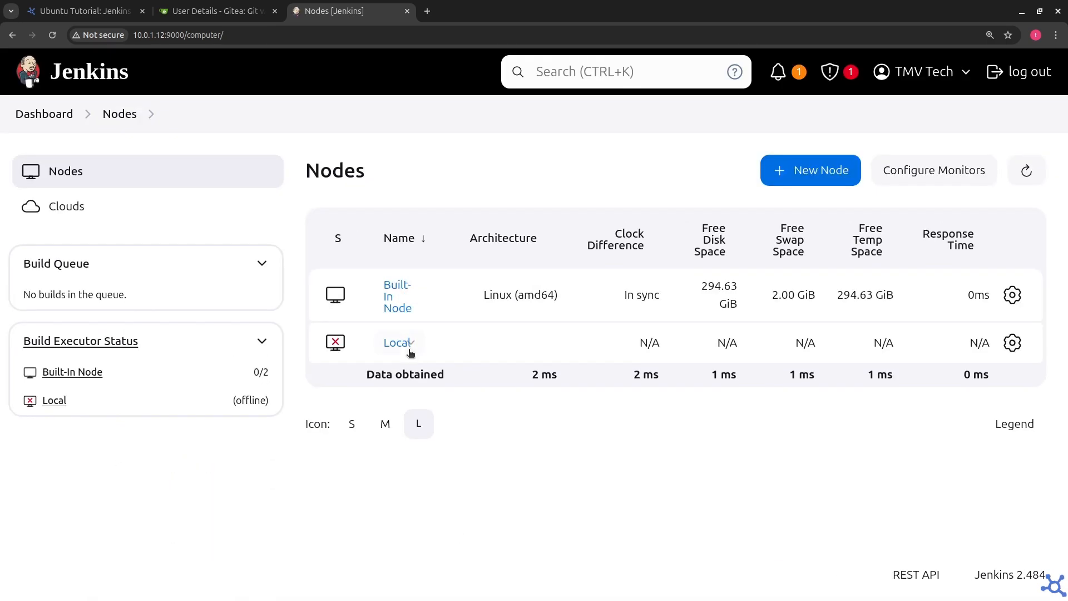
Step: Configure the Built-In Node and edit its number of executors
left_click(396, 294)
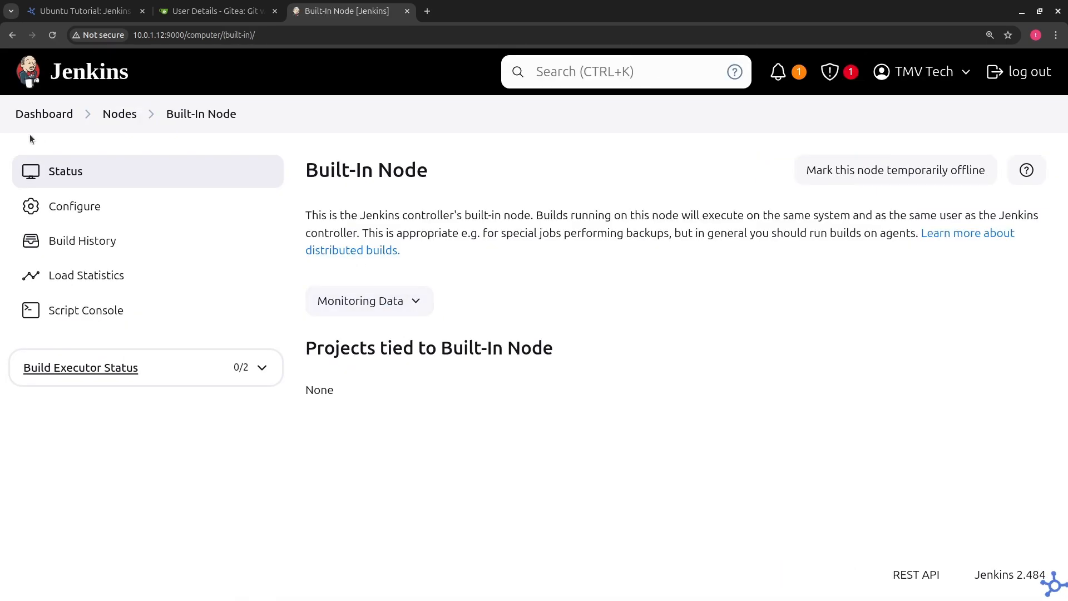
left_click(75, 206)
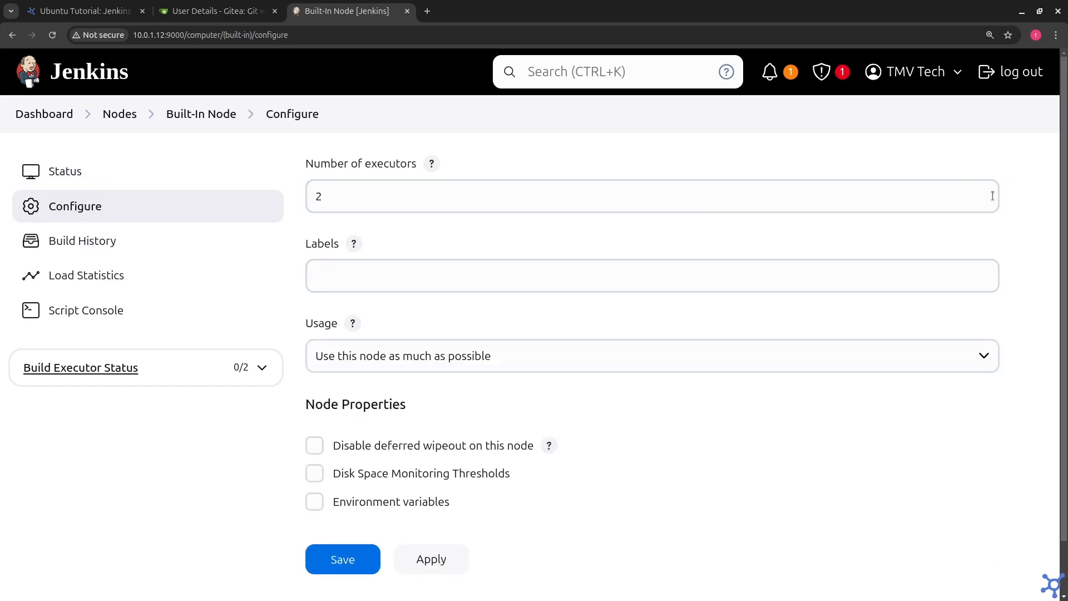
left_click(65, 171)
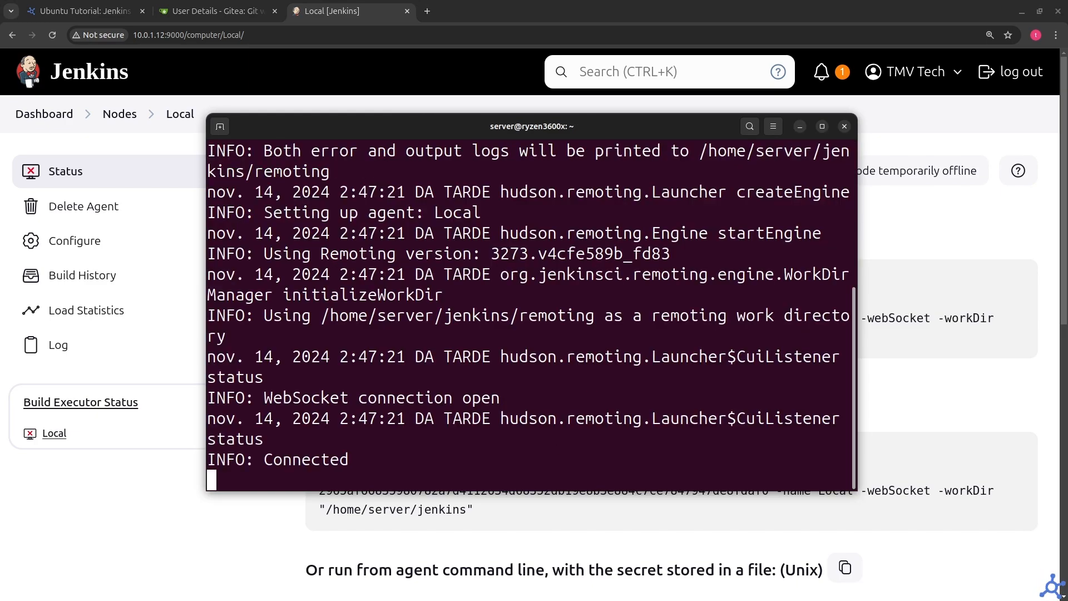
Step: Verify the Local agent shows as connected, then stop the test agent process with Ctrl+C
left_click(845, 125)
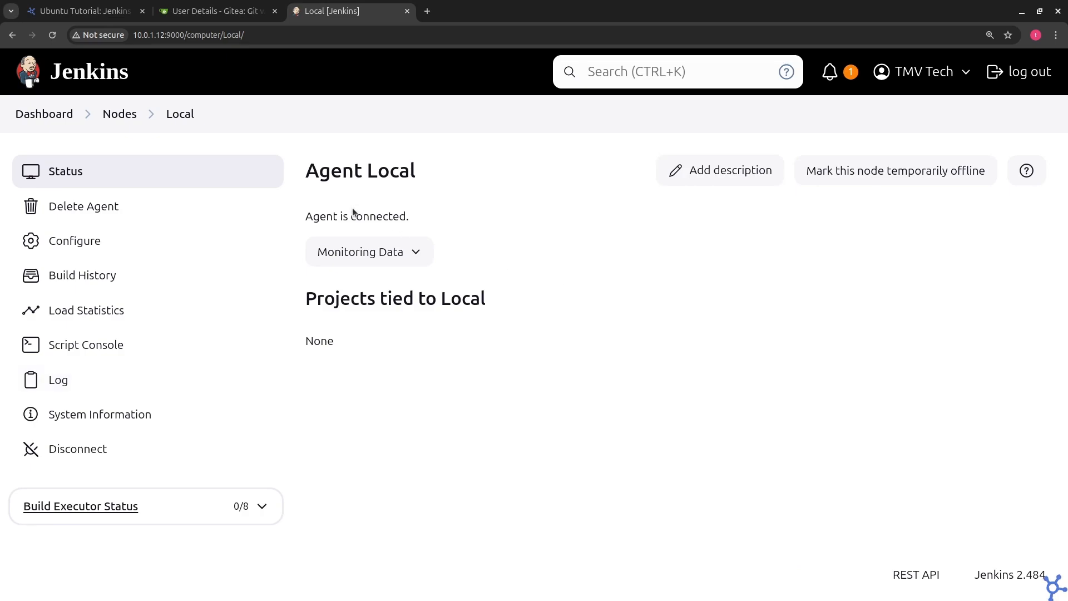
left_click_drag(310, 216, 401, 216)
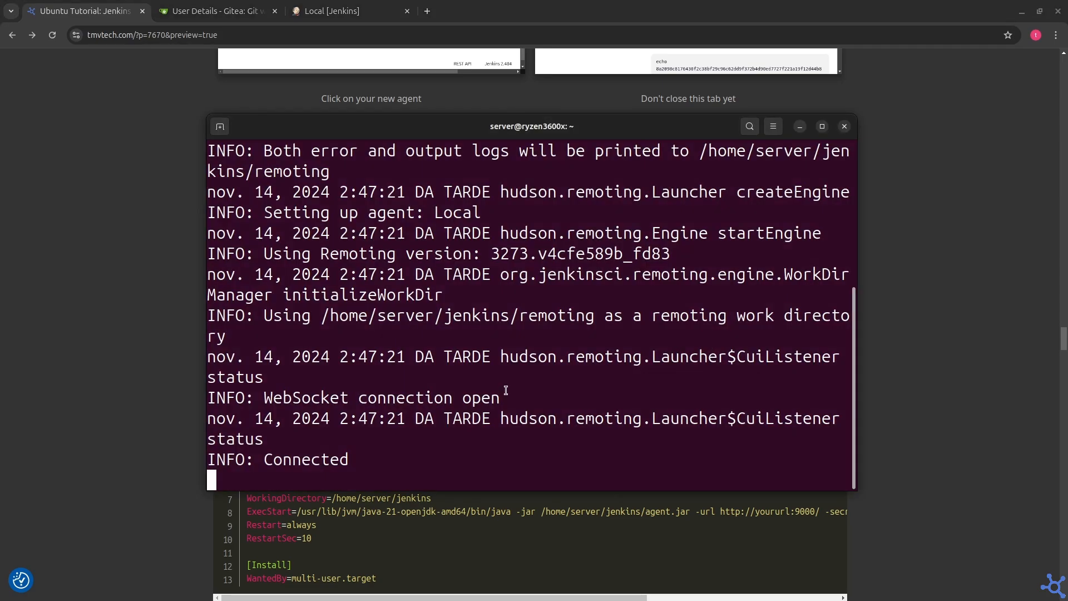
key("ctrl+c")
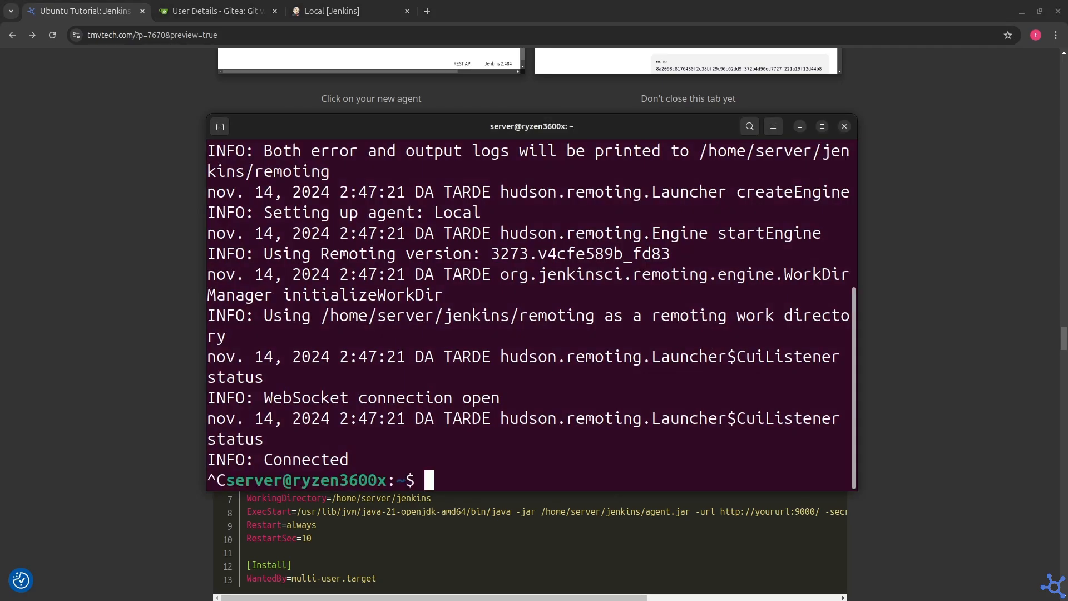
Step: Edit /etc/systemd/system/jenkins-agent.service with sudo nano to set the agent up as a service
type("sudo nano /etc/systemd/system/jenkins-agent.service")
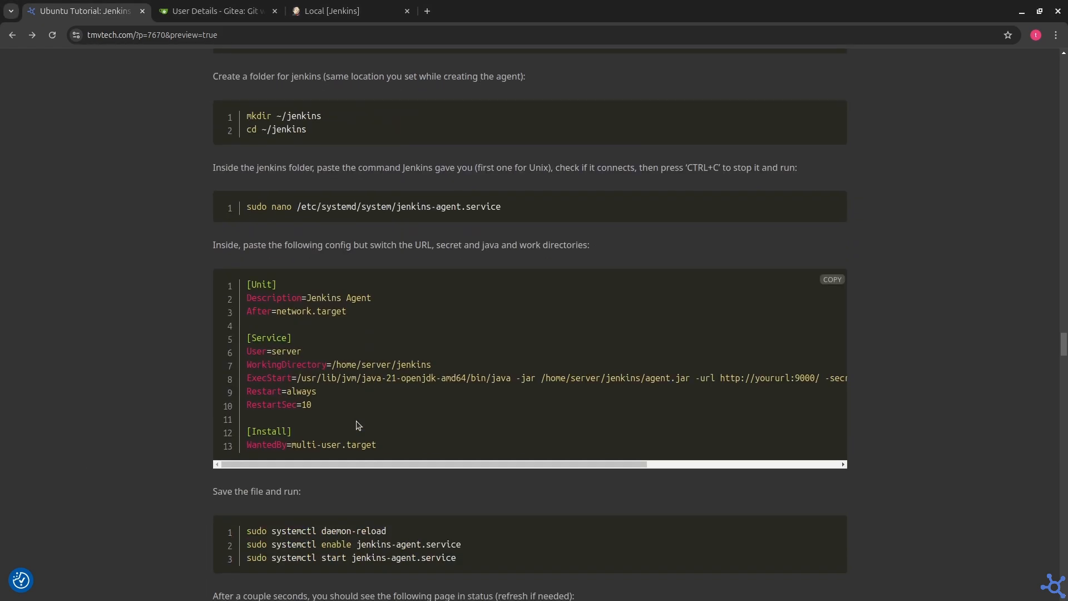
left_click_drag(311, 464, 545, 465)
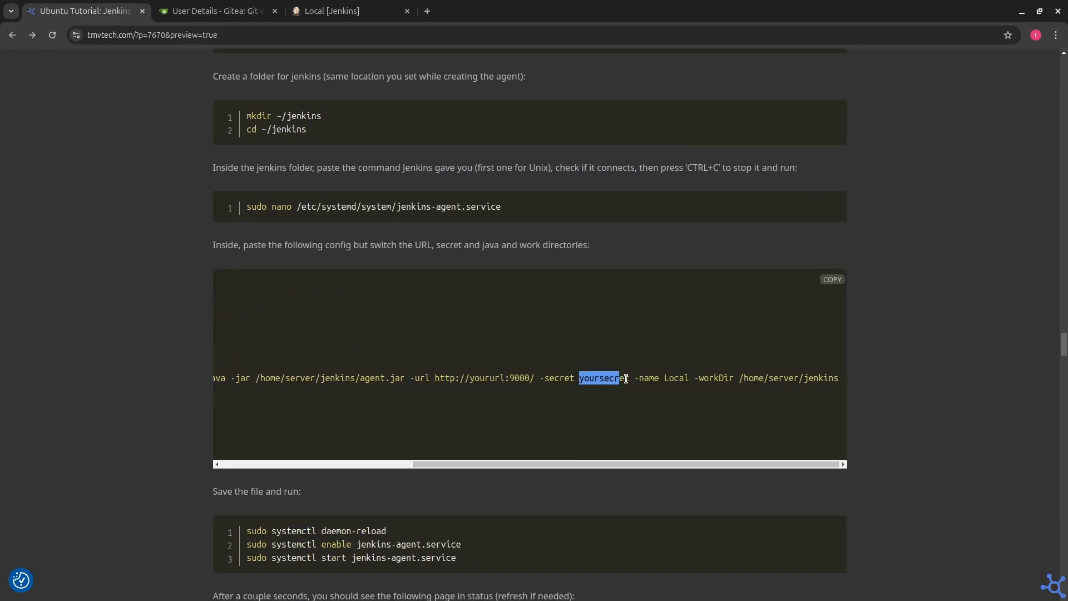
scroll("down", 3)
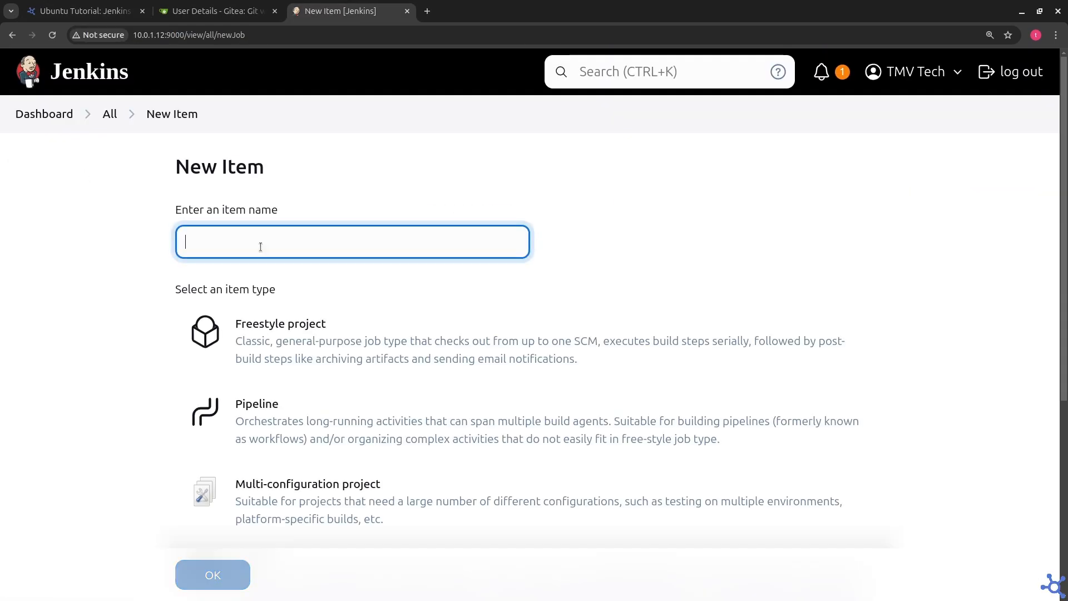
Step: Name the new item MyApps and choose the Organization Folder type
type("My")
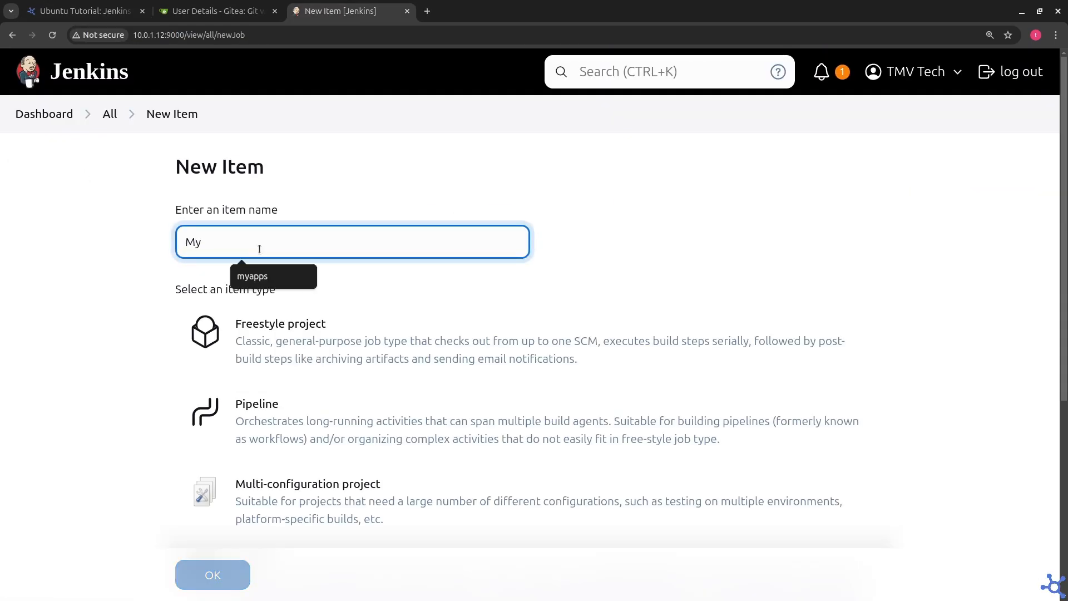
scroll("down", 3)
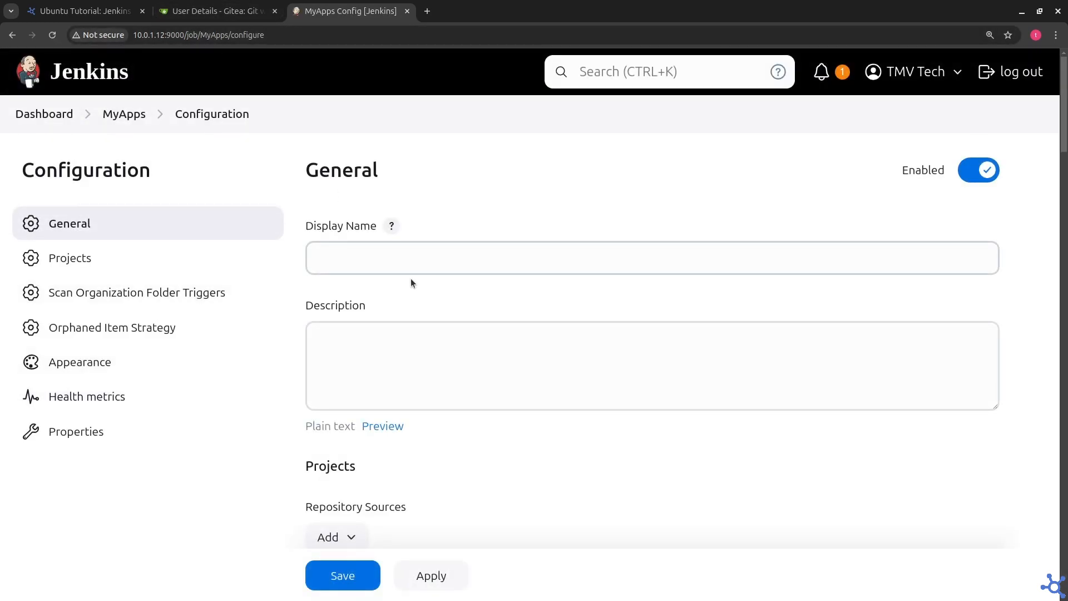
type("My")
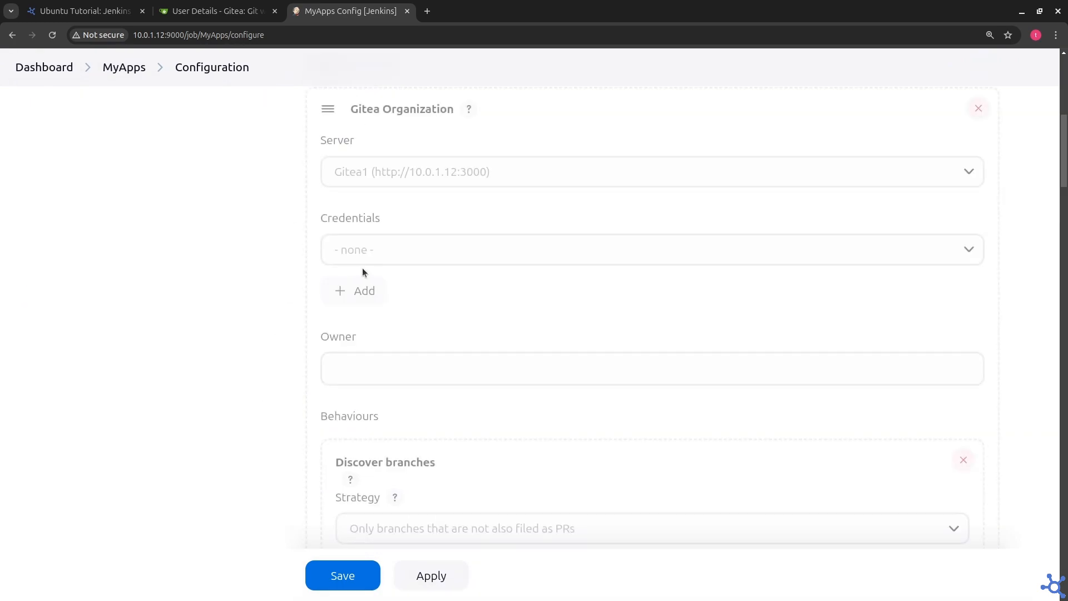
Step: Add new jenkins-store credentials GiteaCreds for the Gitea1 organization source and save MyApps
left_click(353, 293)
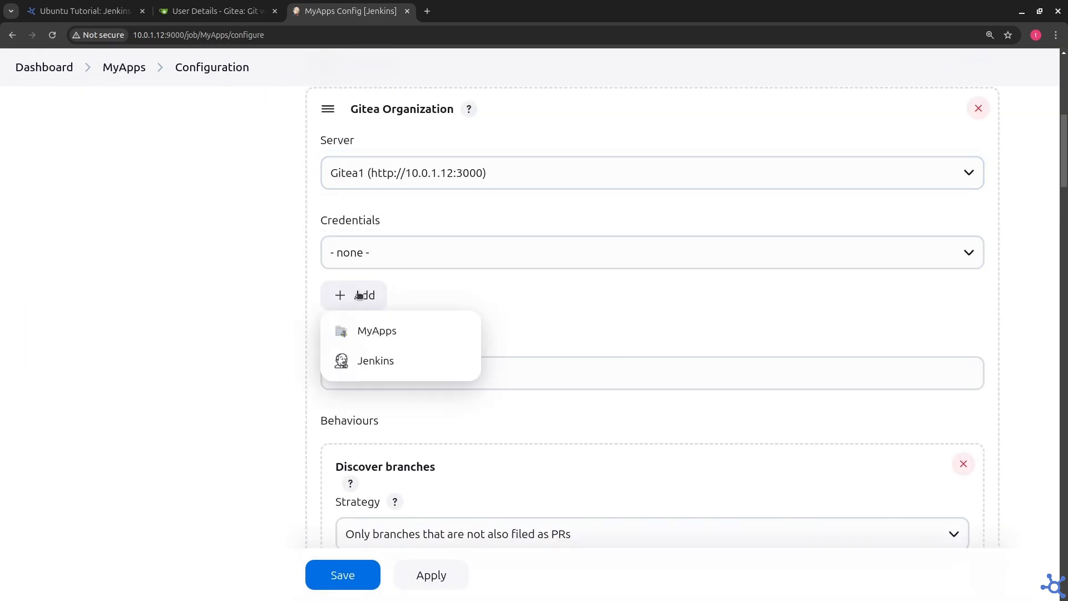
left_click(375, 361)
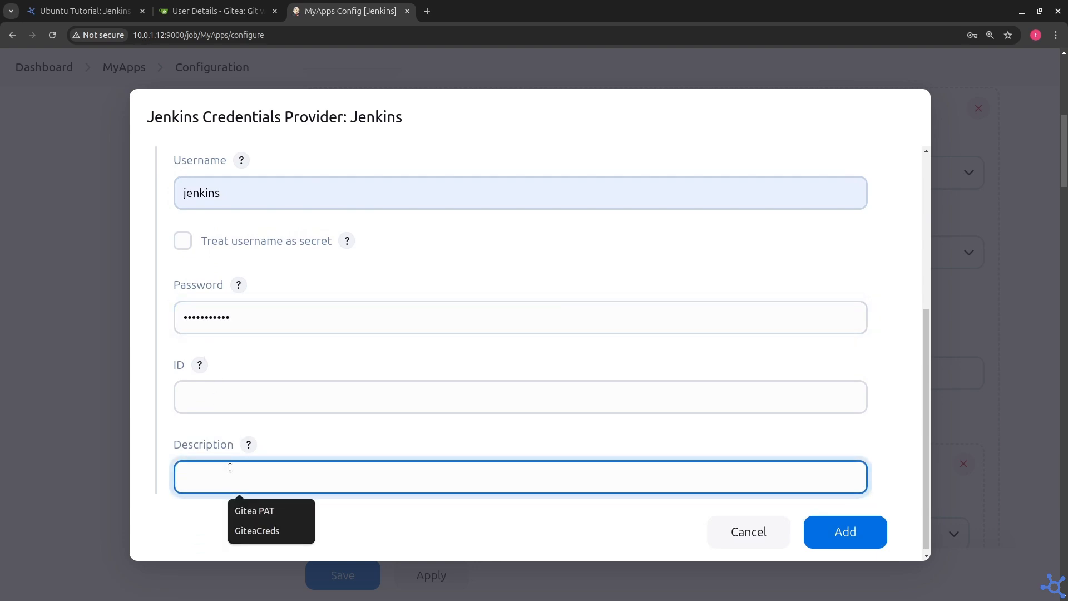
left_click(844, 532)
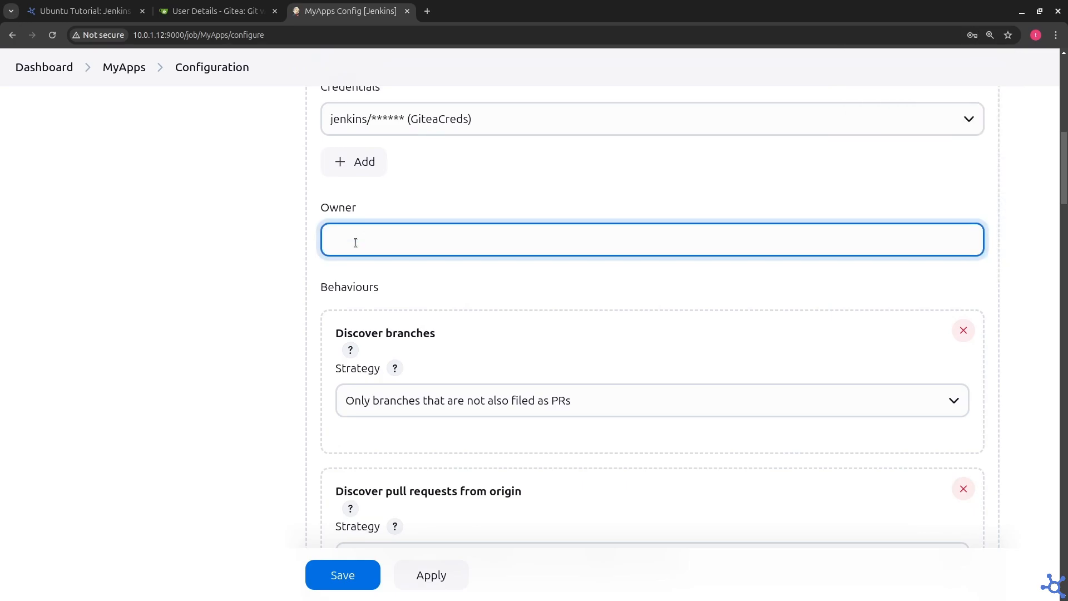
scroll("down", 3)
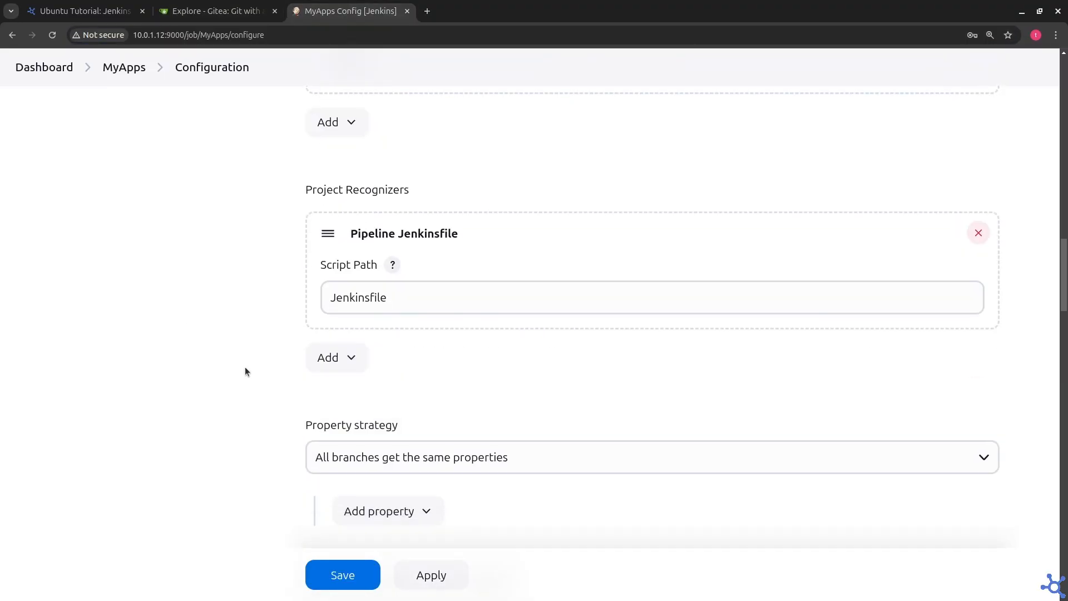
scroll("down", 3)
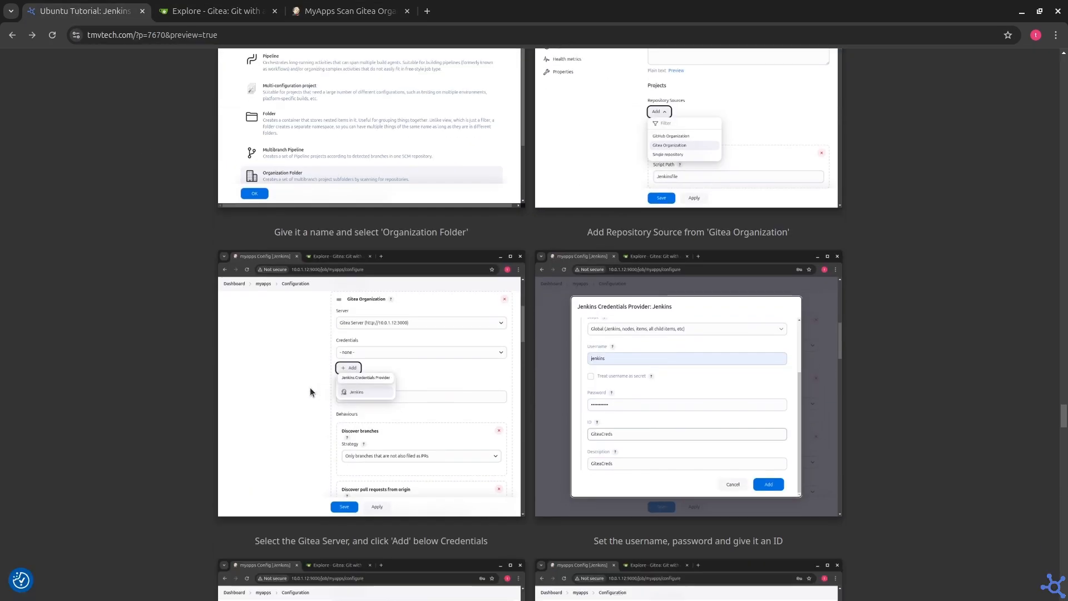
Step: Scroll the tutorial to section 4 - Example on creating and cloning a Gitea repo
scroll("down", 3)
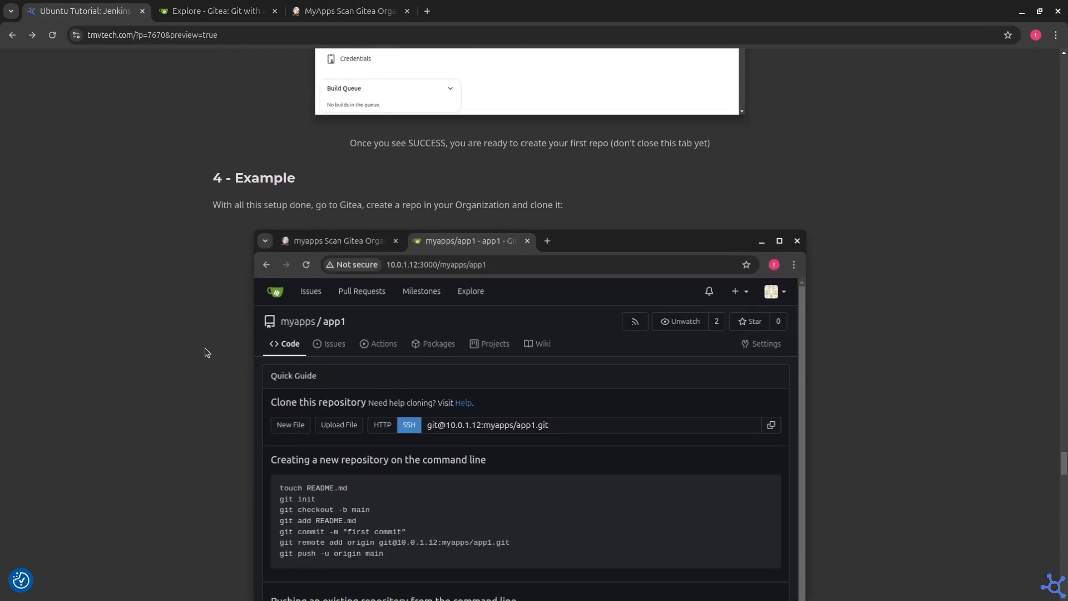
left_click(217, 11)
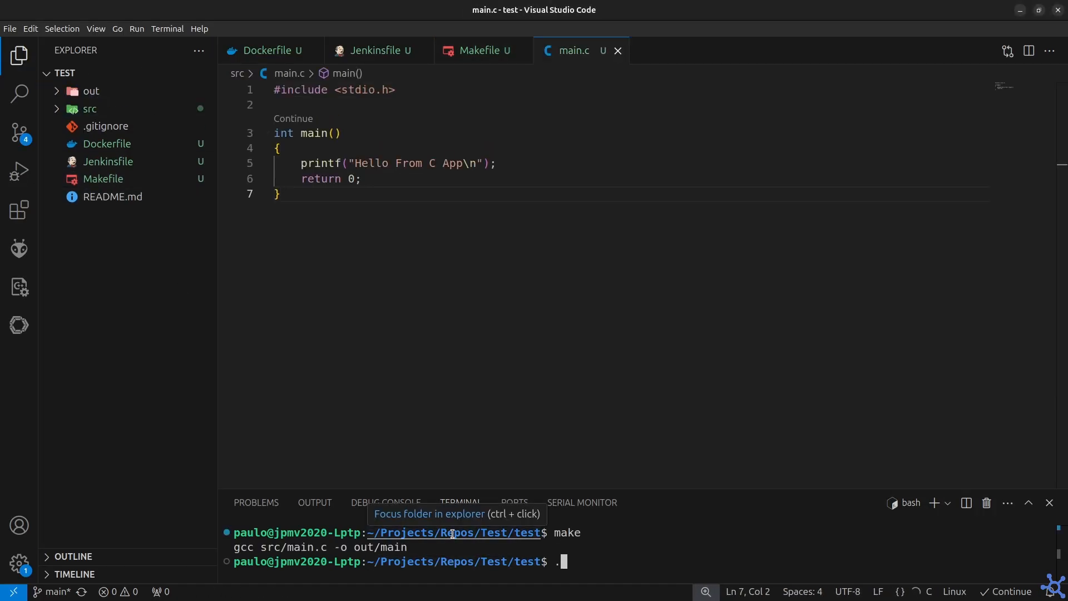
Step: Reveal the compiled main binary in the out folder after running make
left_click(89, 90)
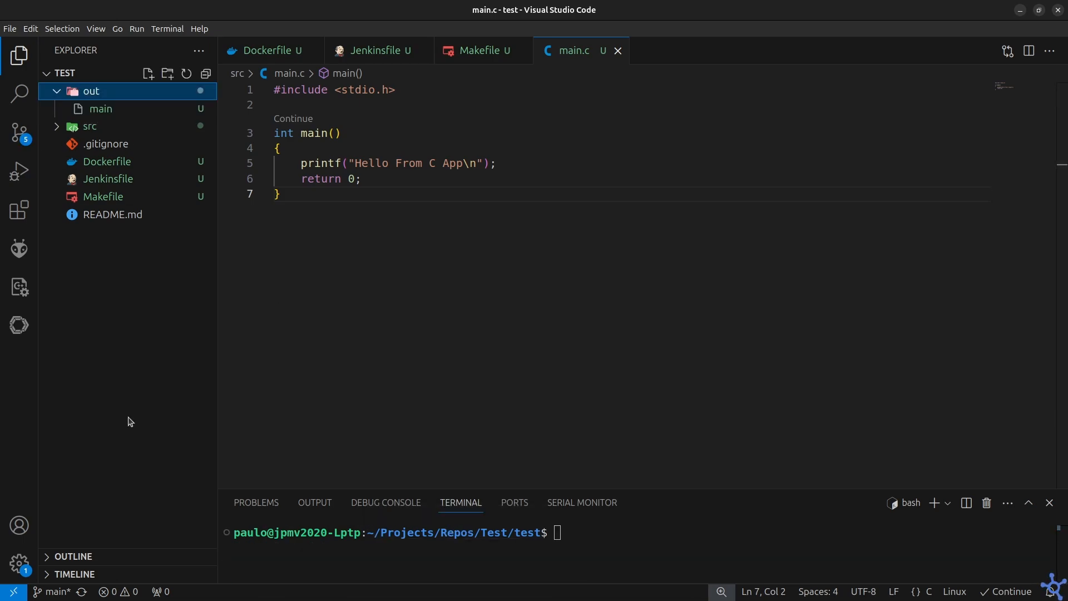
left_click(19, 133)
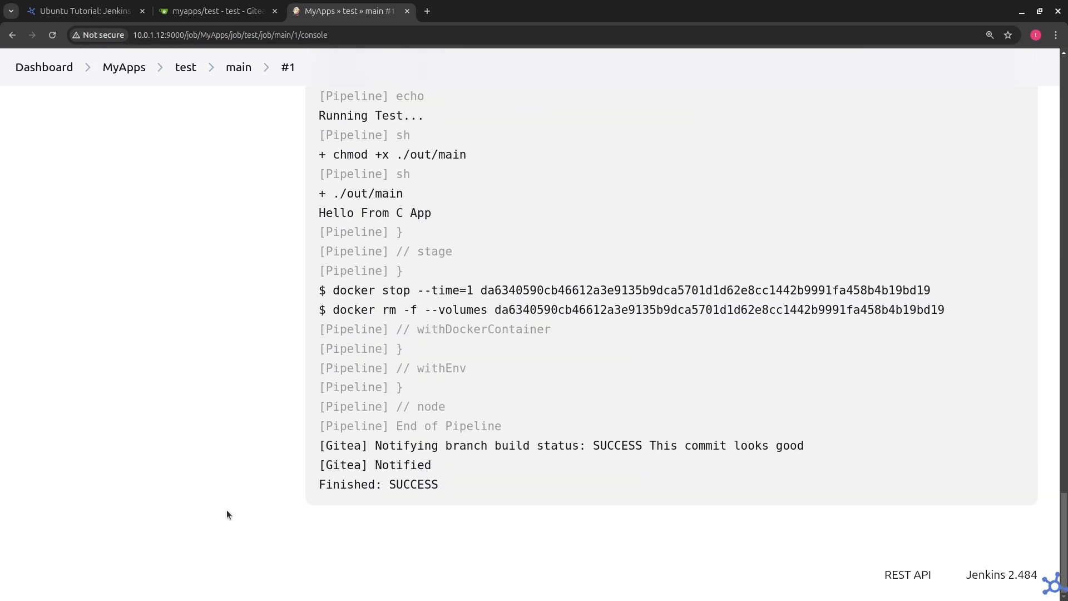
Step: Review build #1's pipeline overview, confirming all stages passed and Test printed Hello From C App
left_click(217, 12)
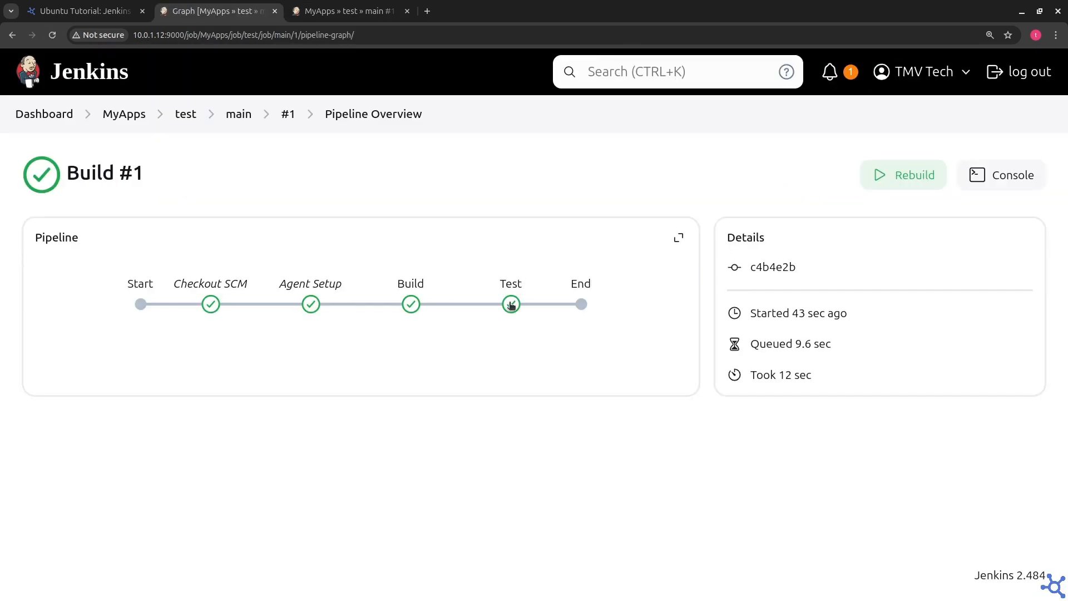
left_click(410, 304)
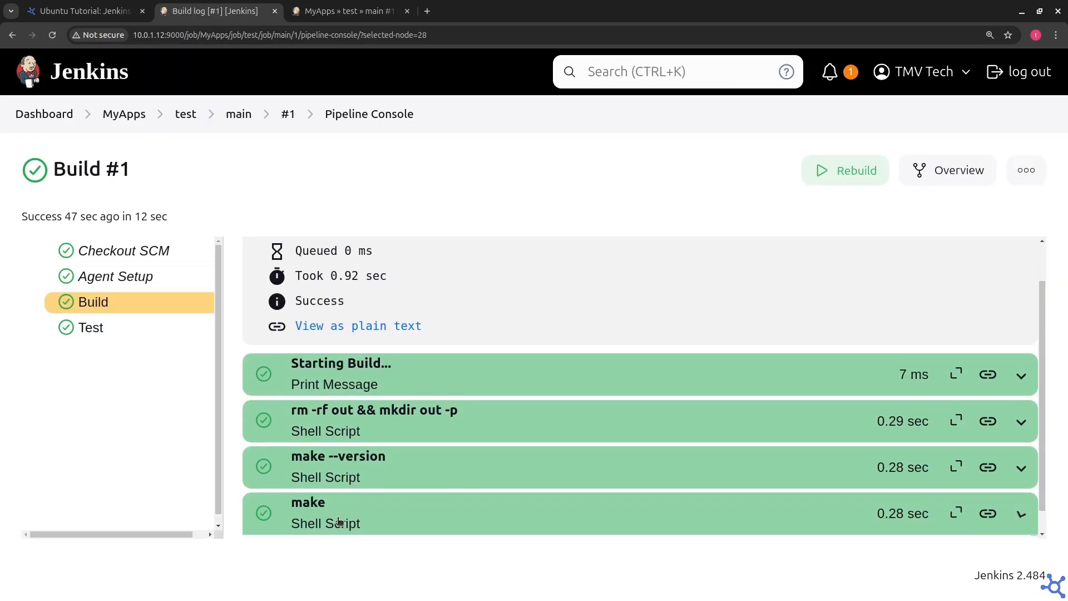
left_click(90, 327)
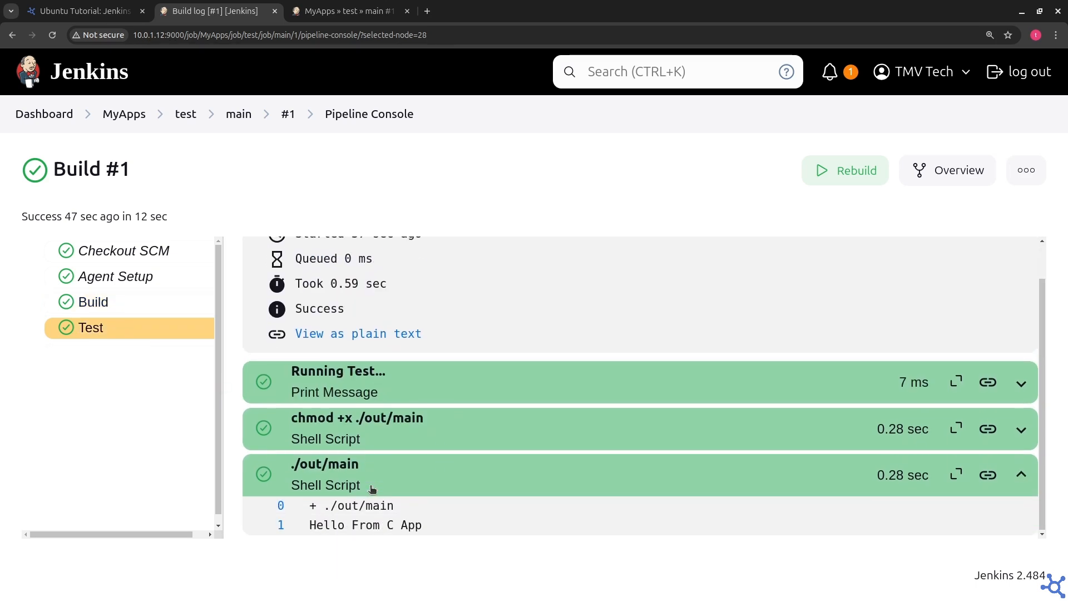
left_click(78, 11)
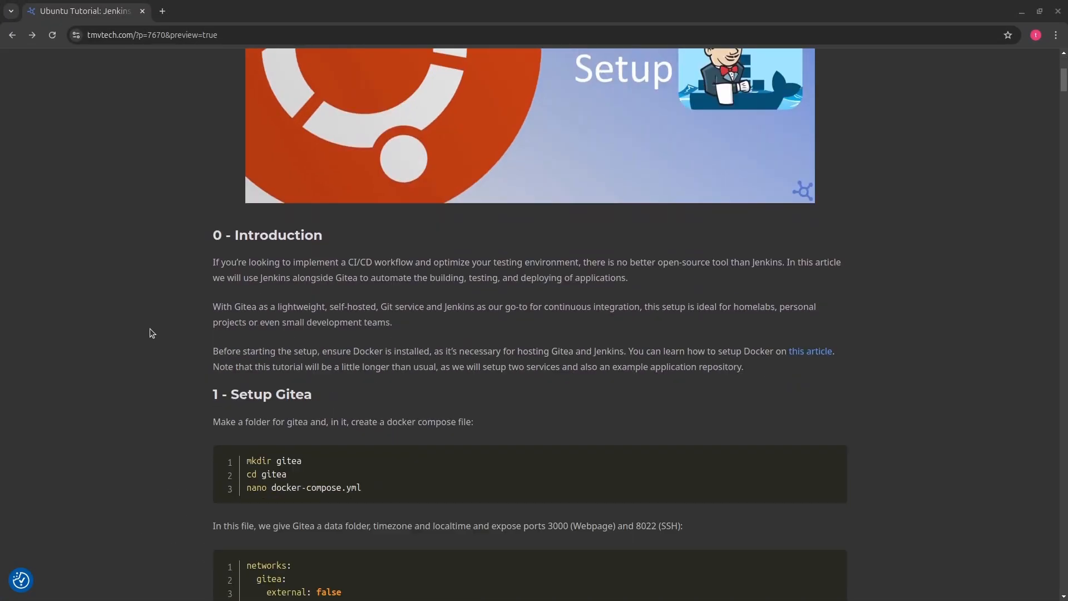
scroll("down", 3)
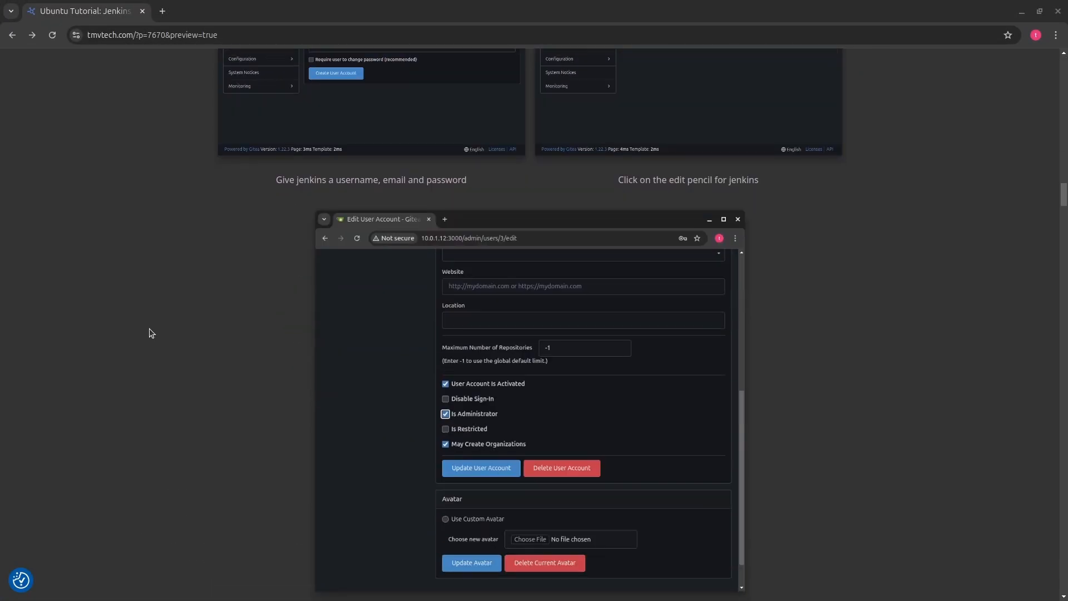
scroll("down", 3)
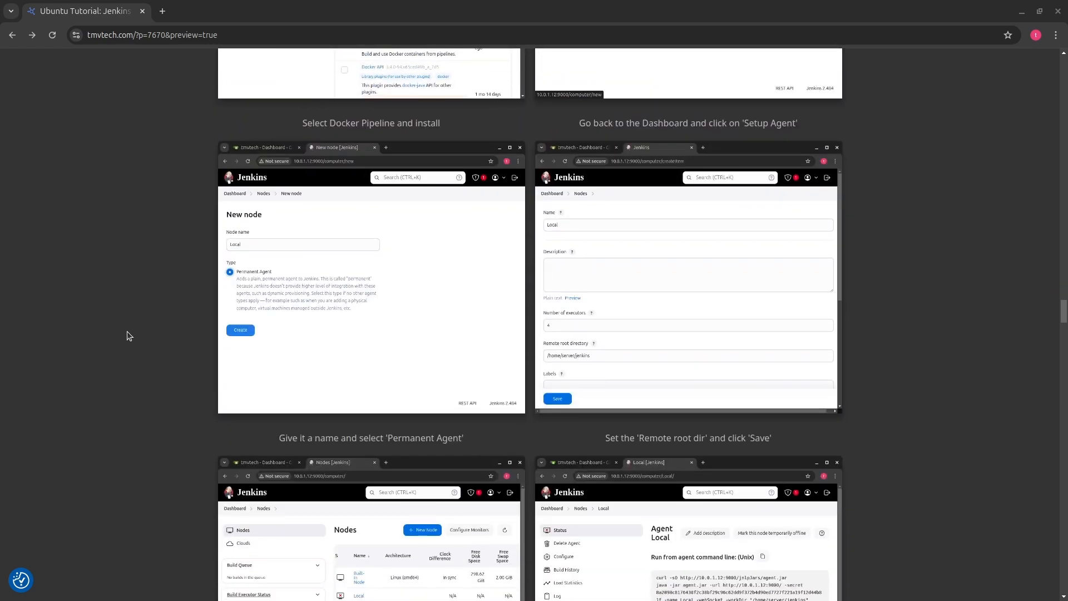
scroll("down", 3)
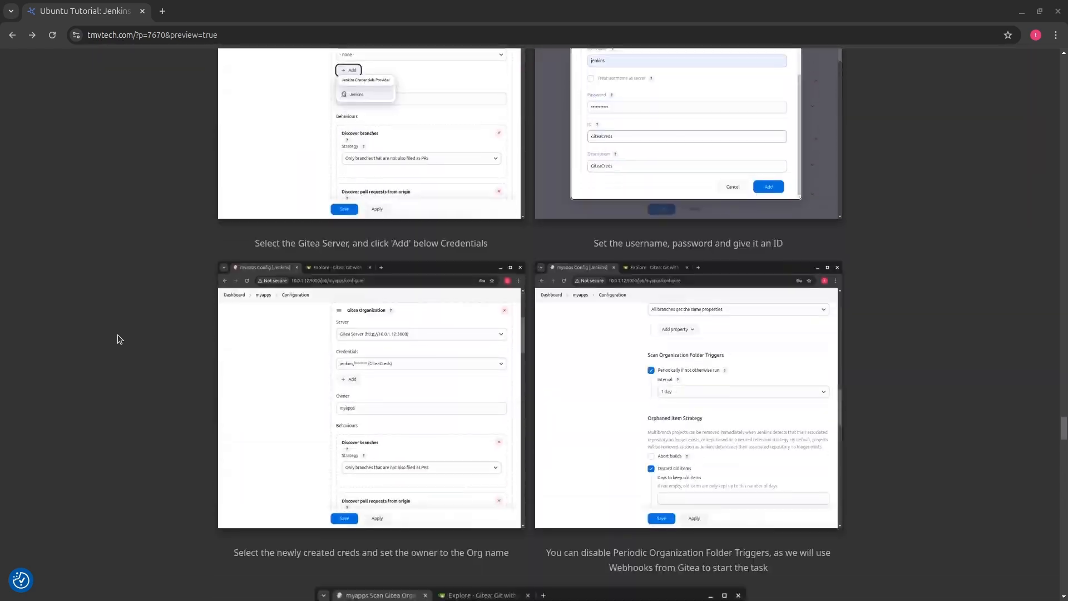